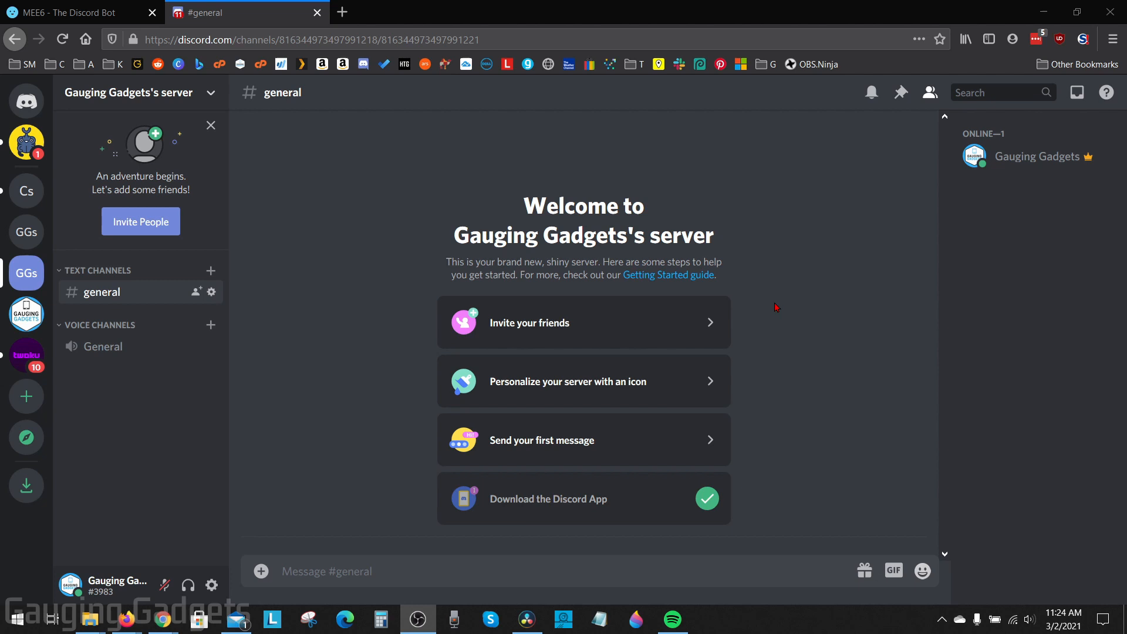
pyautogui.moveTo(795, 305)
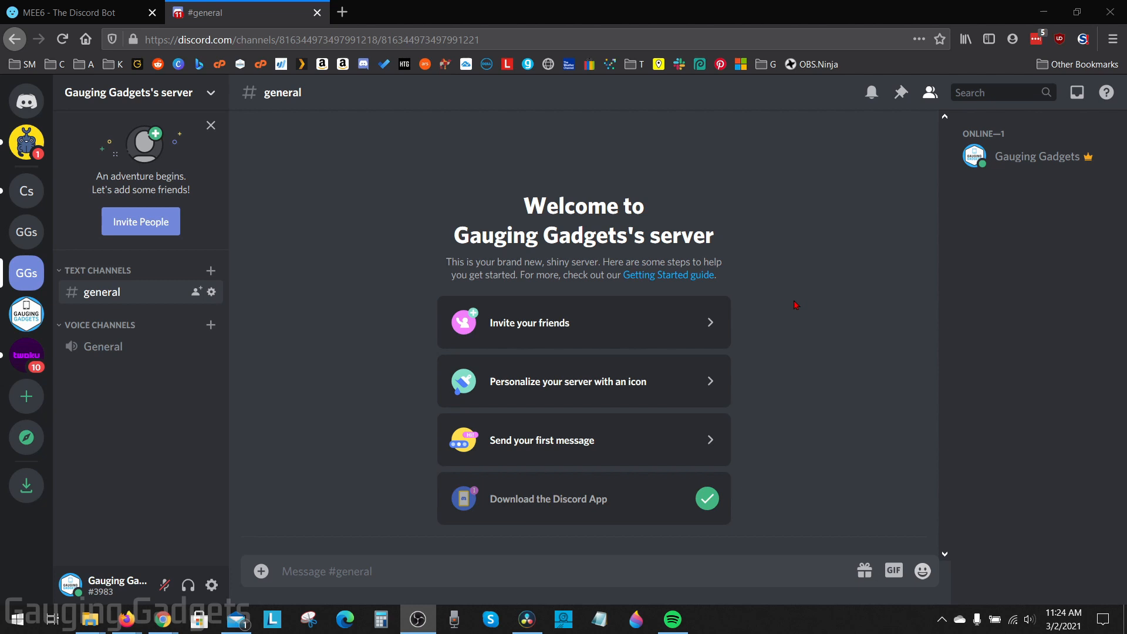
pyautogui.moveTo(799, 300)
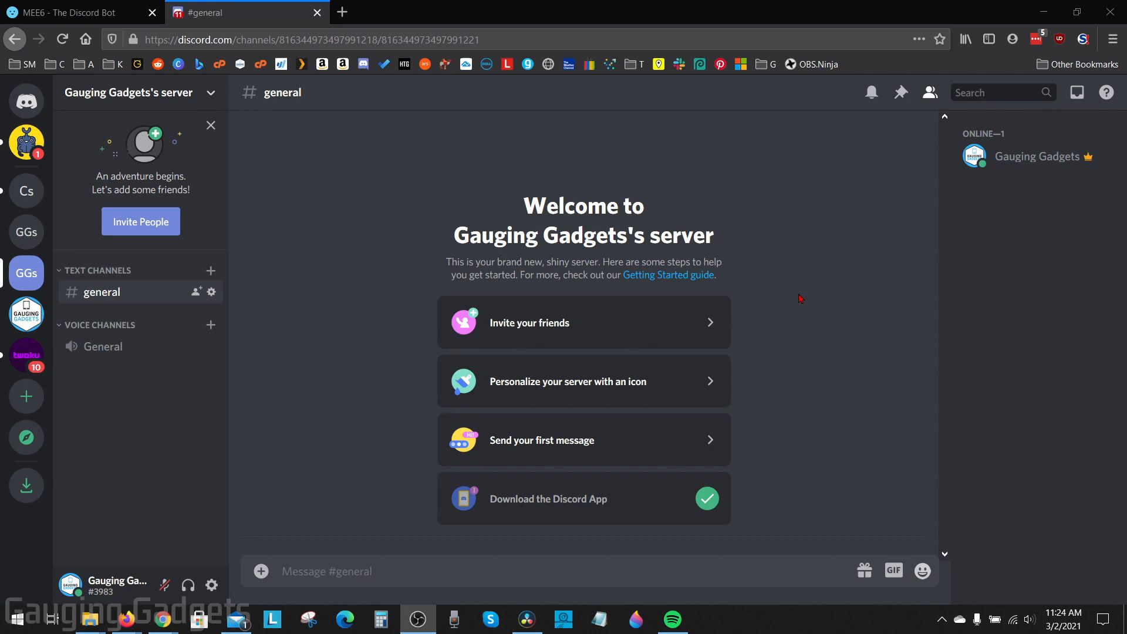
pyautogui.moveTo(805, 298)
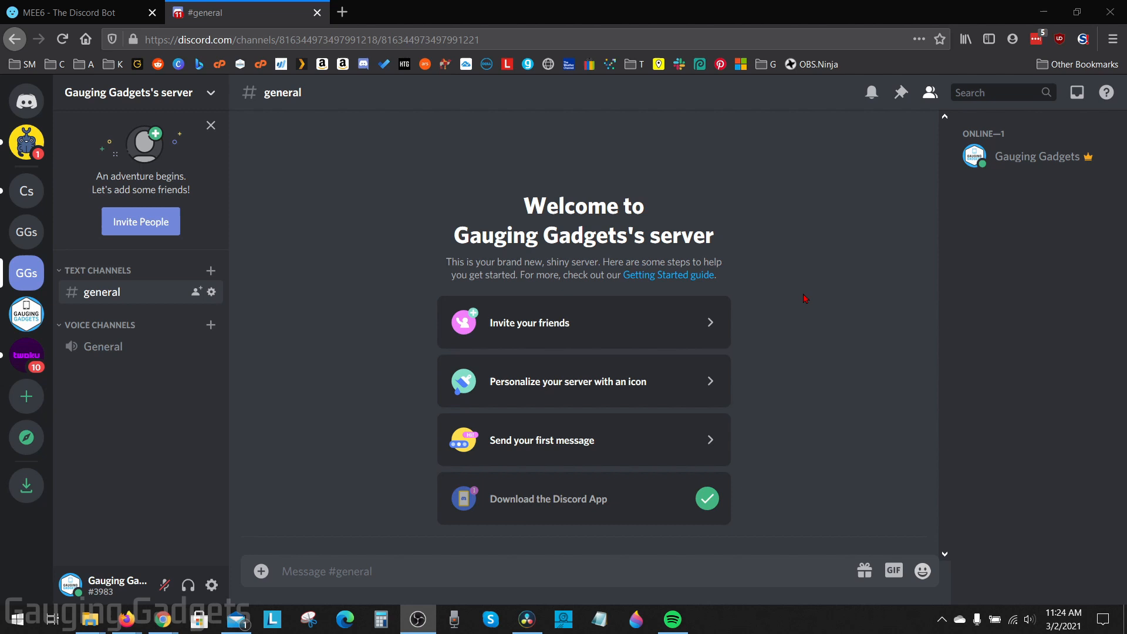
pyautogui.moveTo(821, 302)
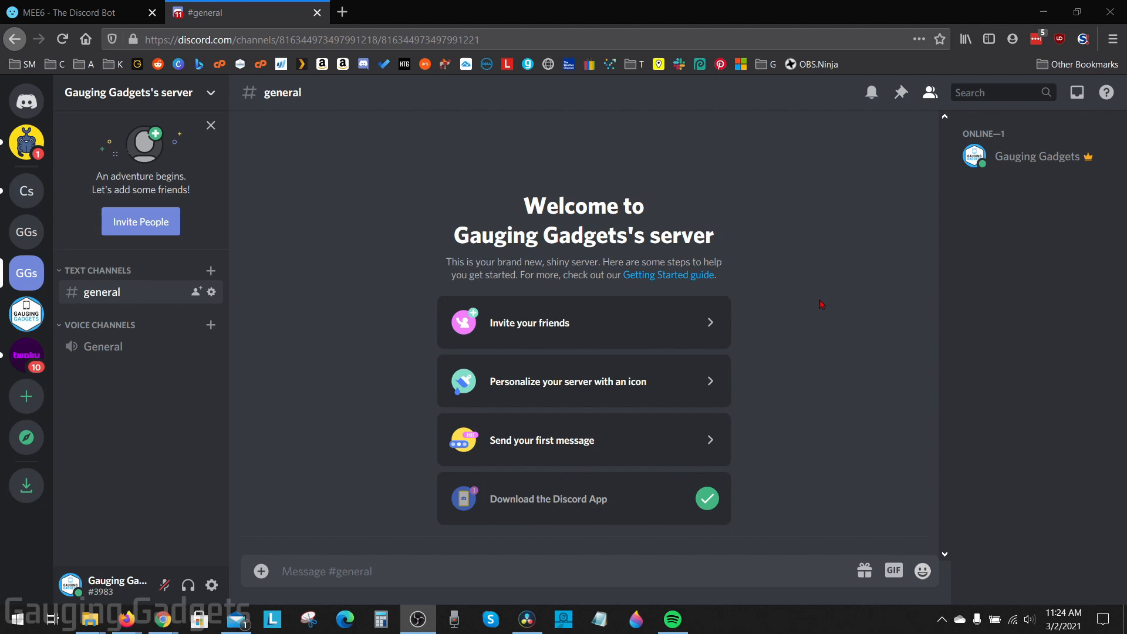
pyautogui.moveTo(822, 309)
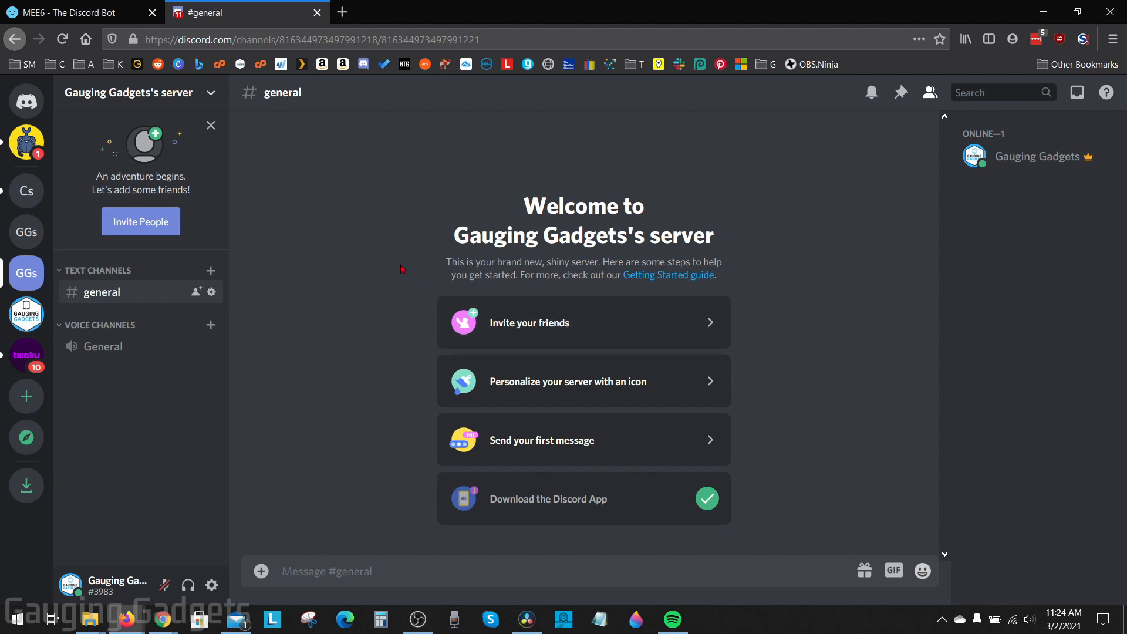
pyautogui.moveTo(426, 213)
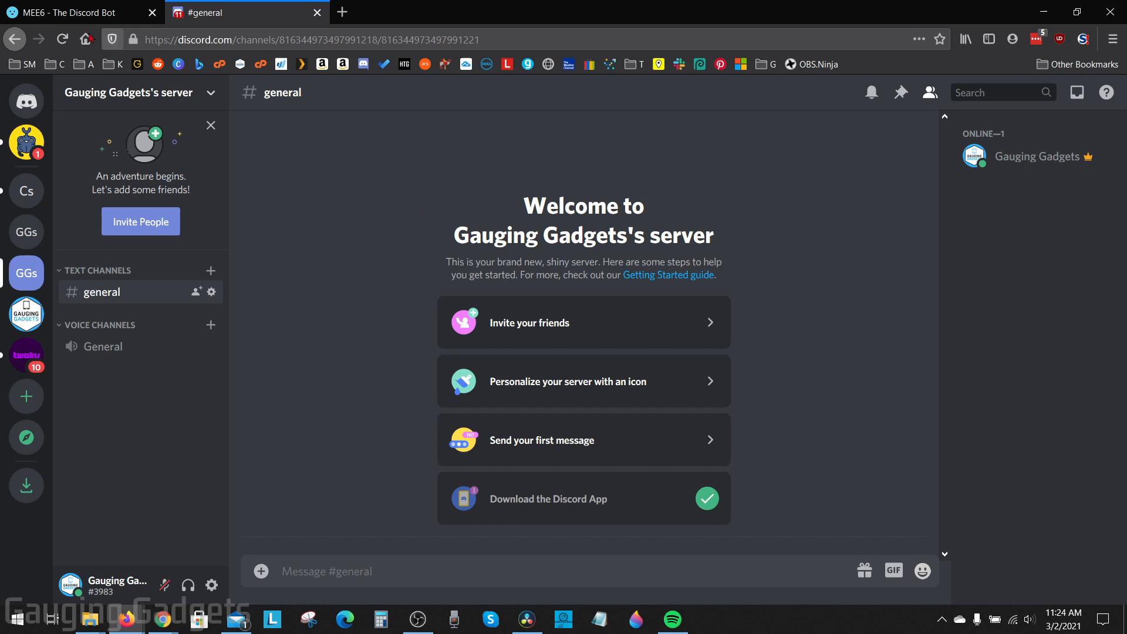
# - Log in to MEE6 with the Discord account and authorize access, reaching the server list
pyautogui.click(79, 12)
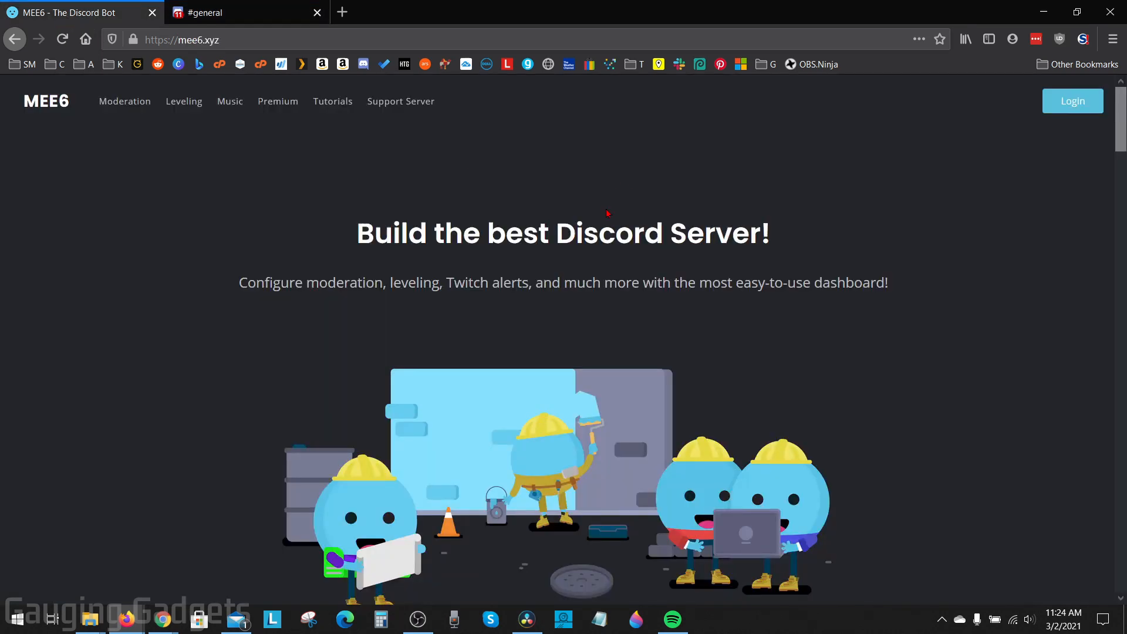
pyautogui.moveTo(472, 196)
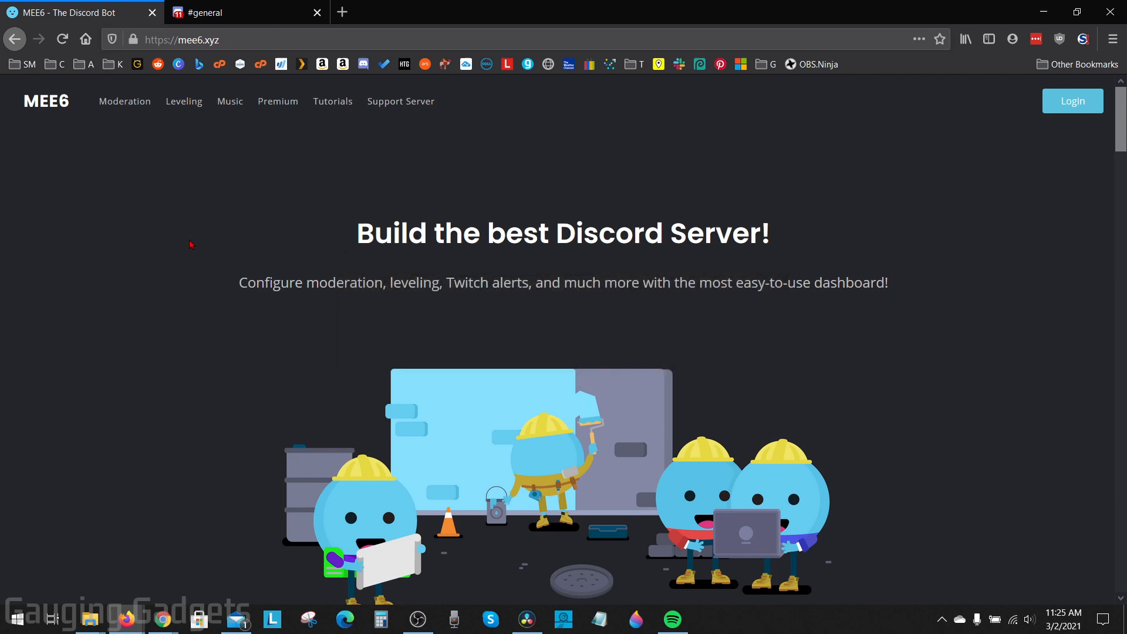
pyautogui.moveTo(457, 235)
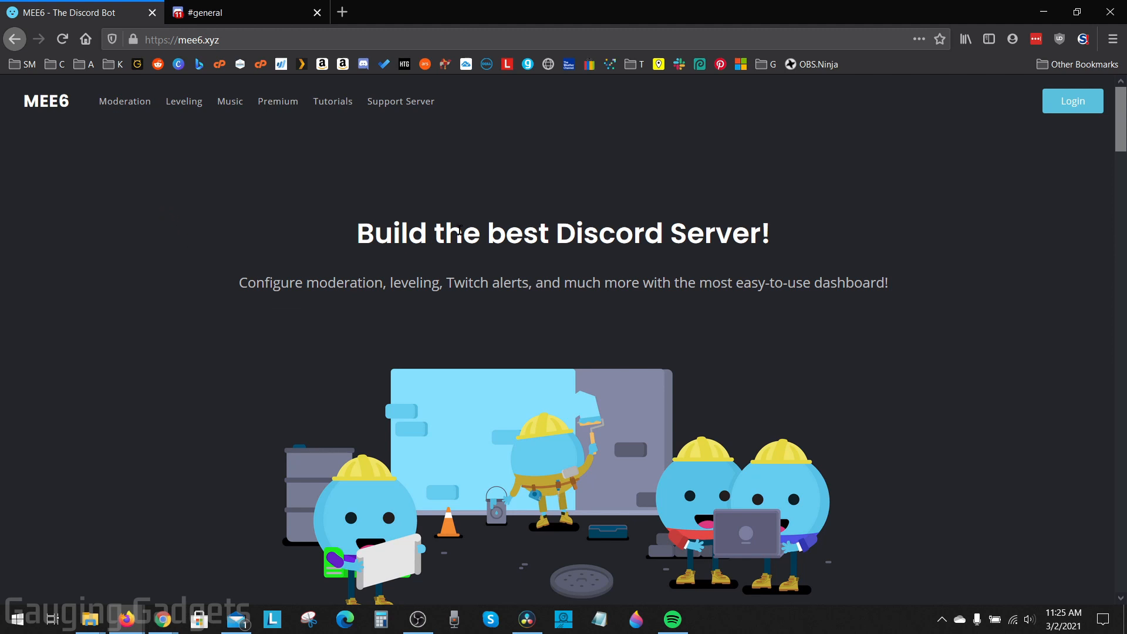
pyautogui.moveTo(1072, 101)
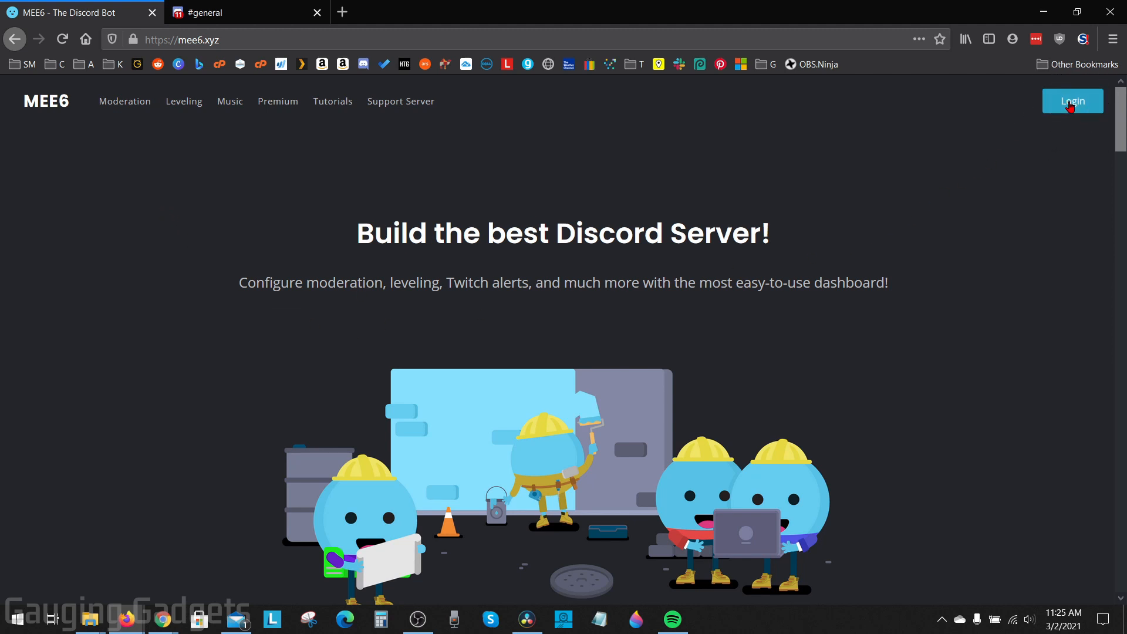
pyautogui.click(1072, 101)
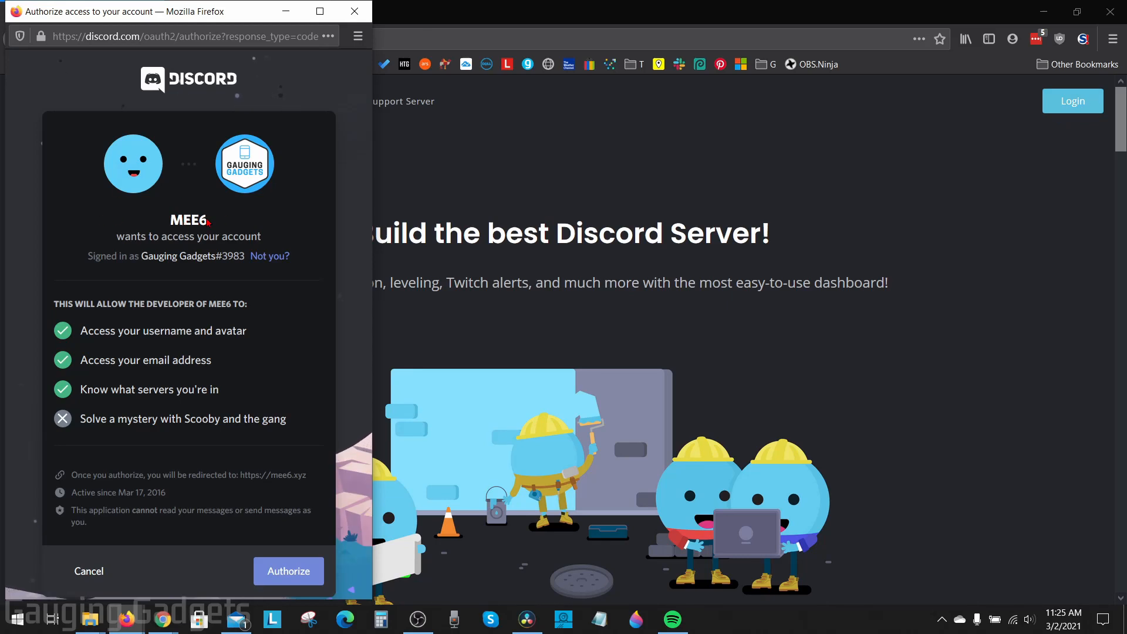
pyautogui.moveTo(180, 356)
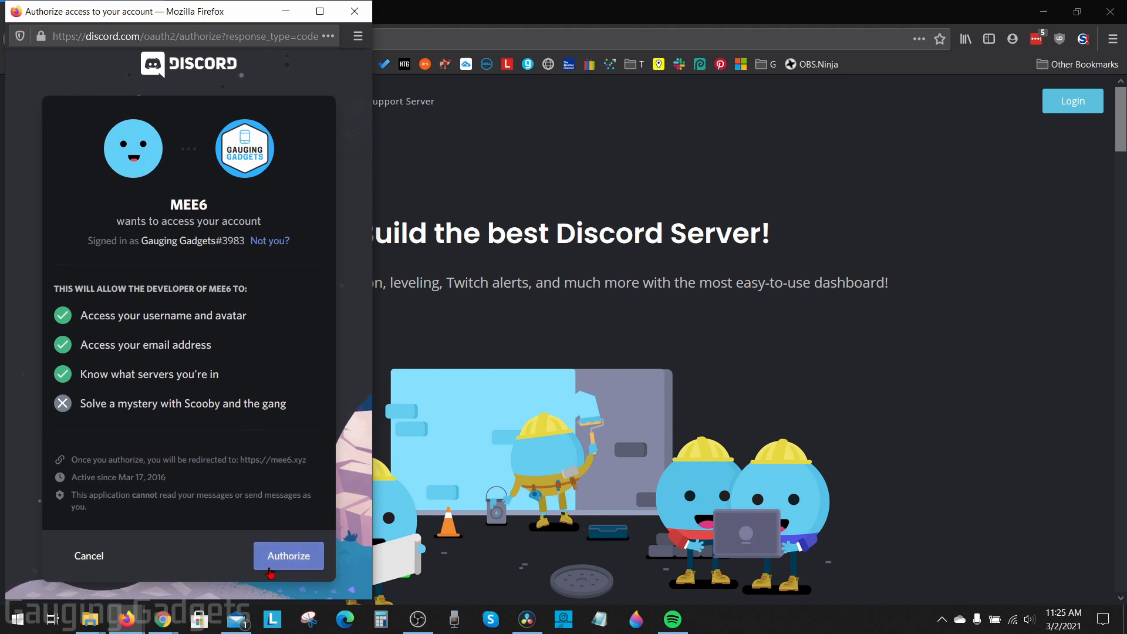
pyautogui.click(288, 555)
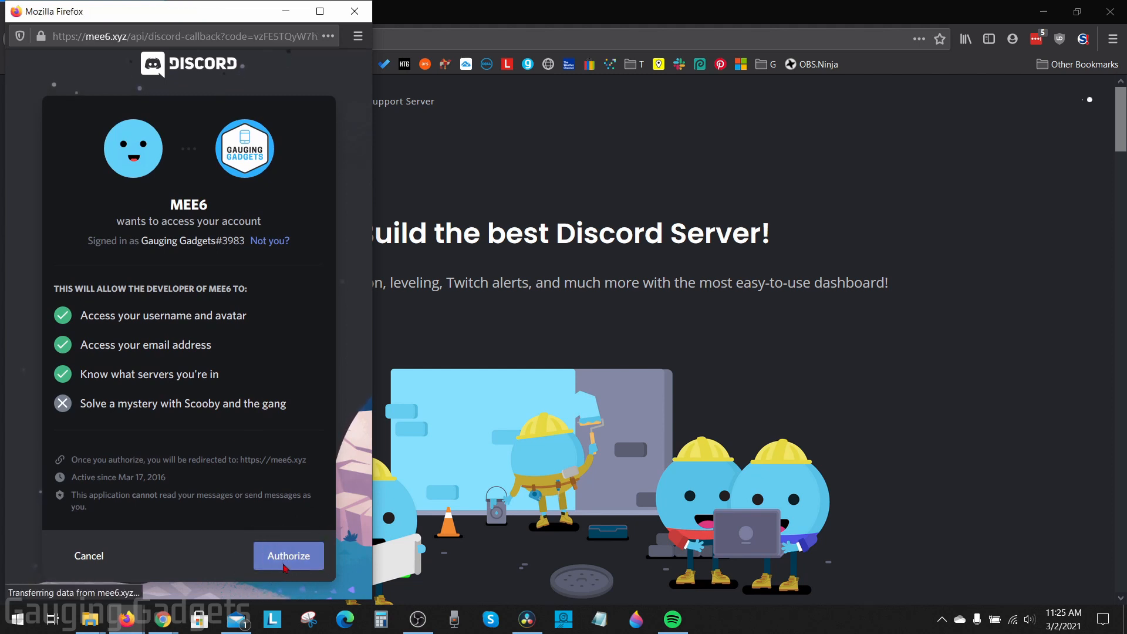
pyautogui.click(288, 556)
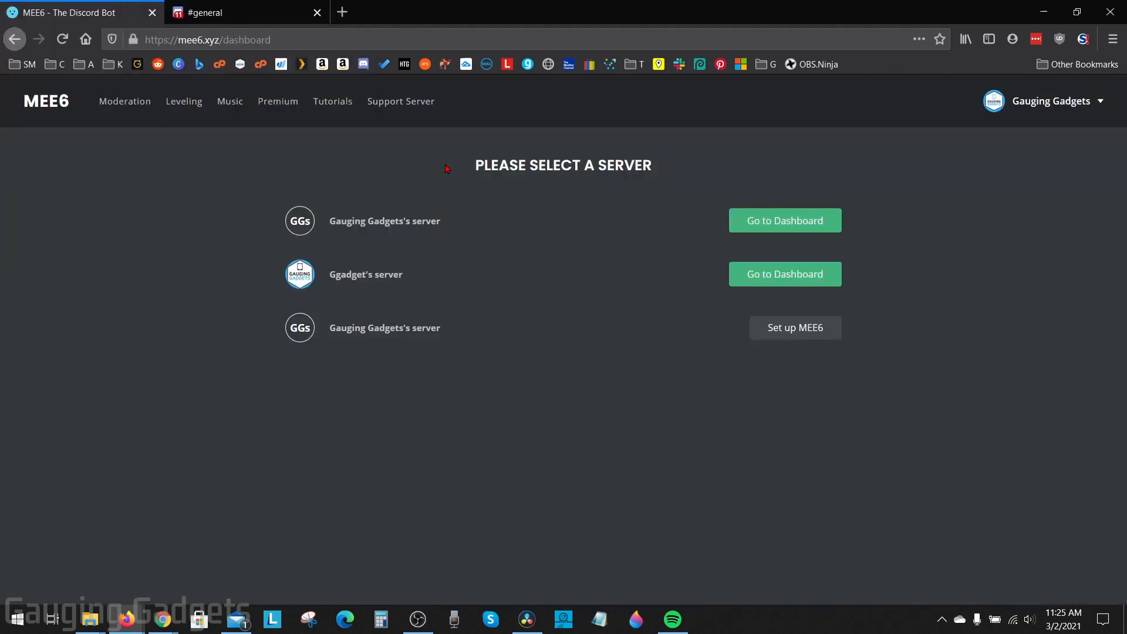
pyautogui.moveTo(433, 151)
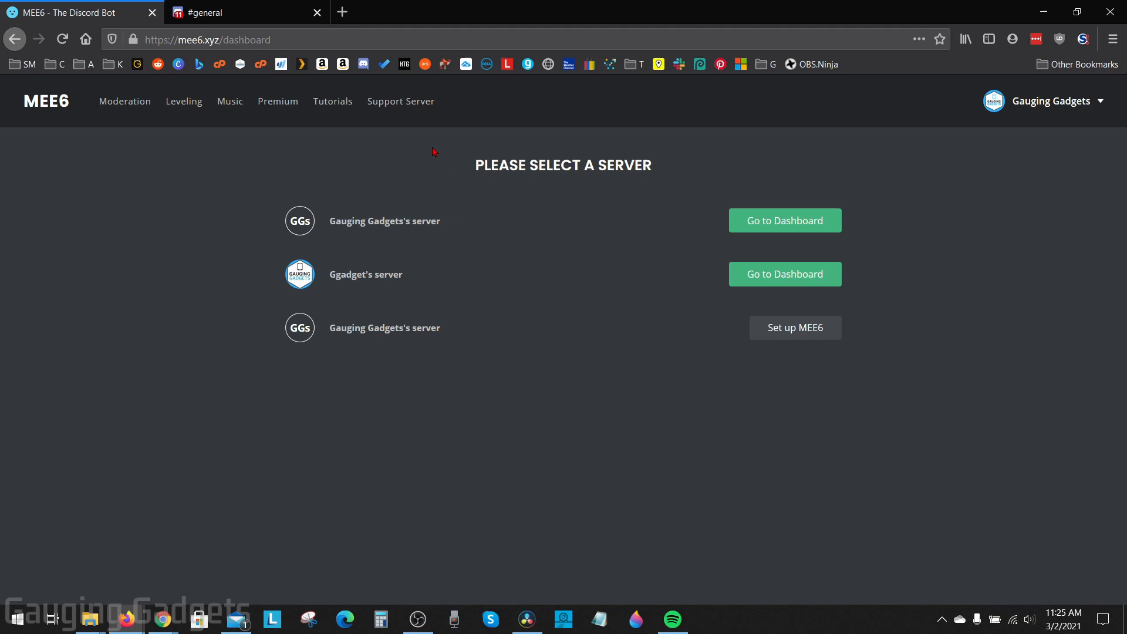
pyautogui.moveTo(572, 331)
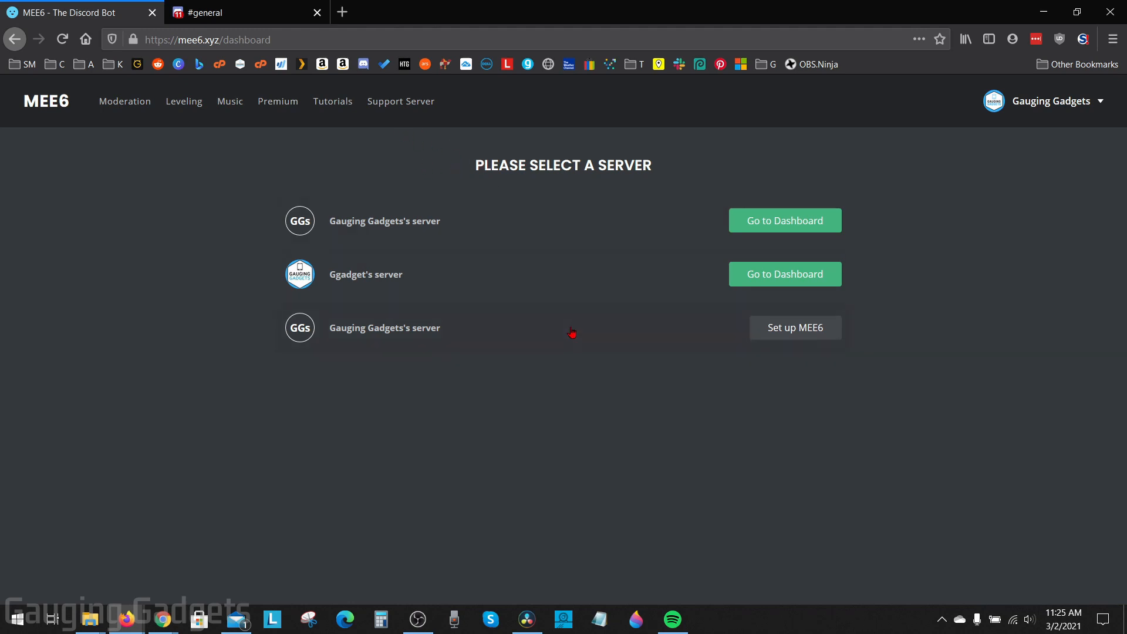
pyautogui.moveTo(795, 327)
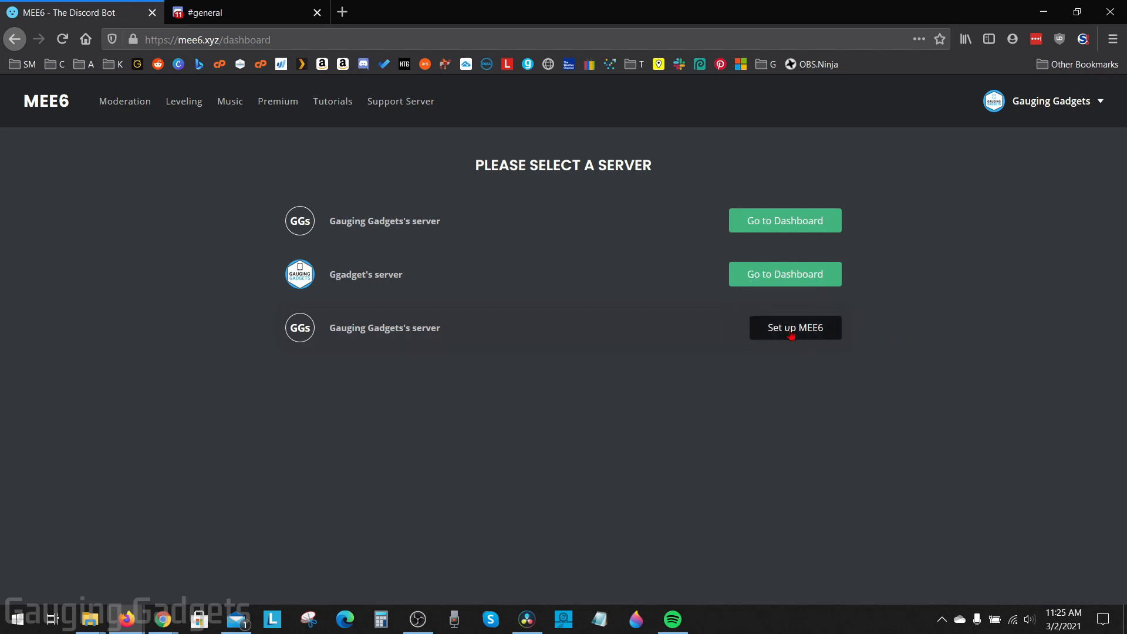
pyautogui.click(795, 328)
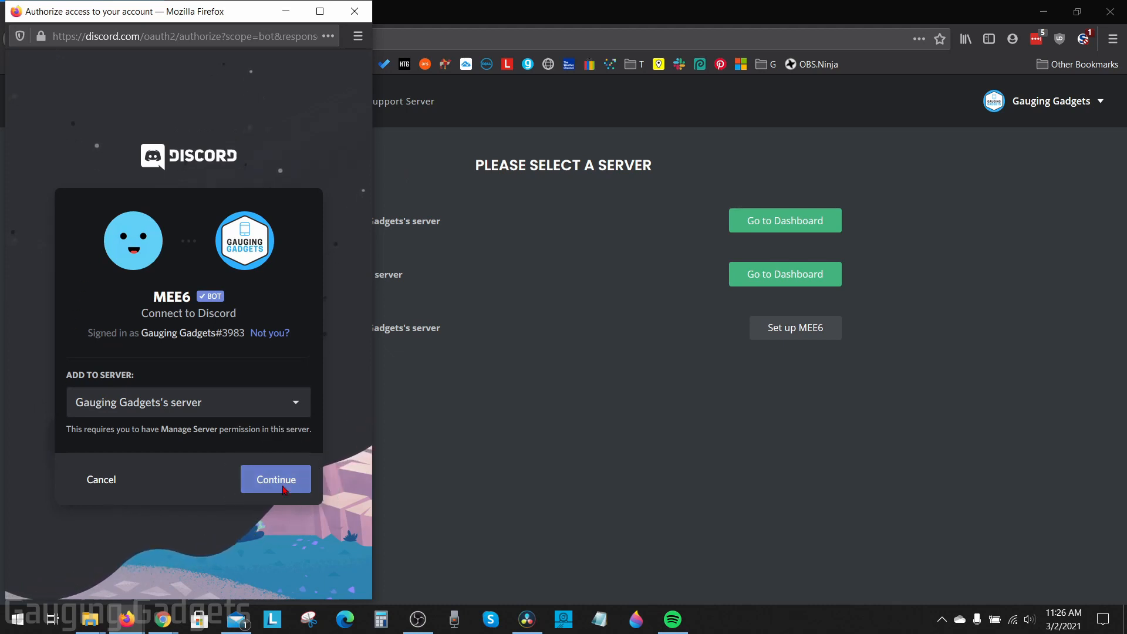
pyautogui.click(275, 479)
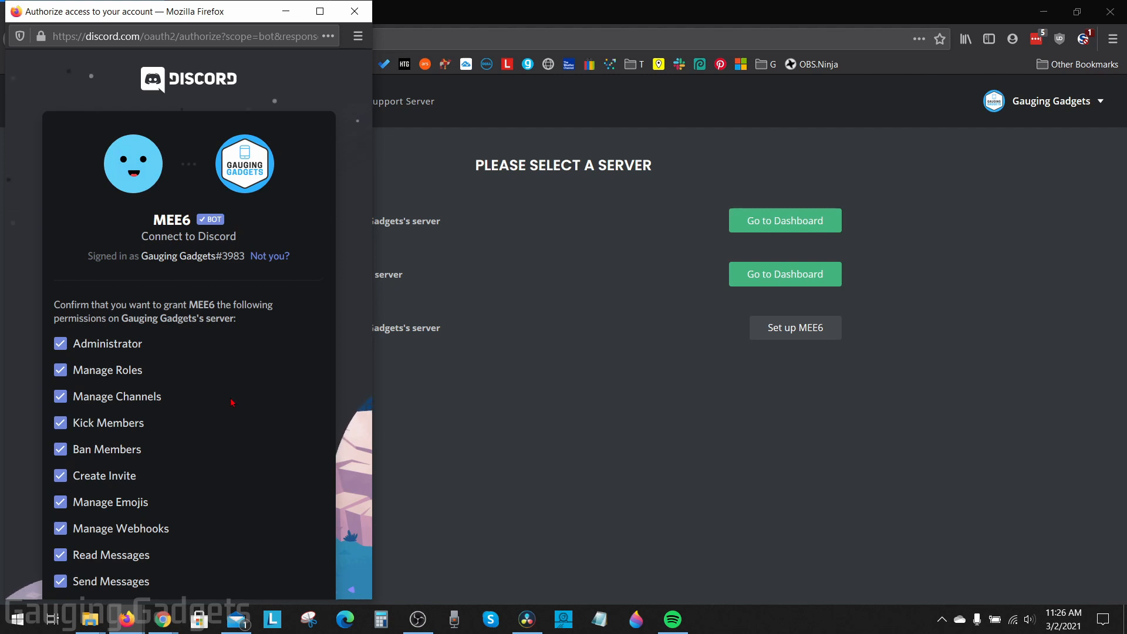
pyautogui.moveTo(242, 387)
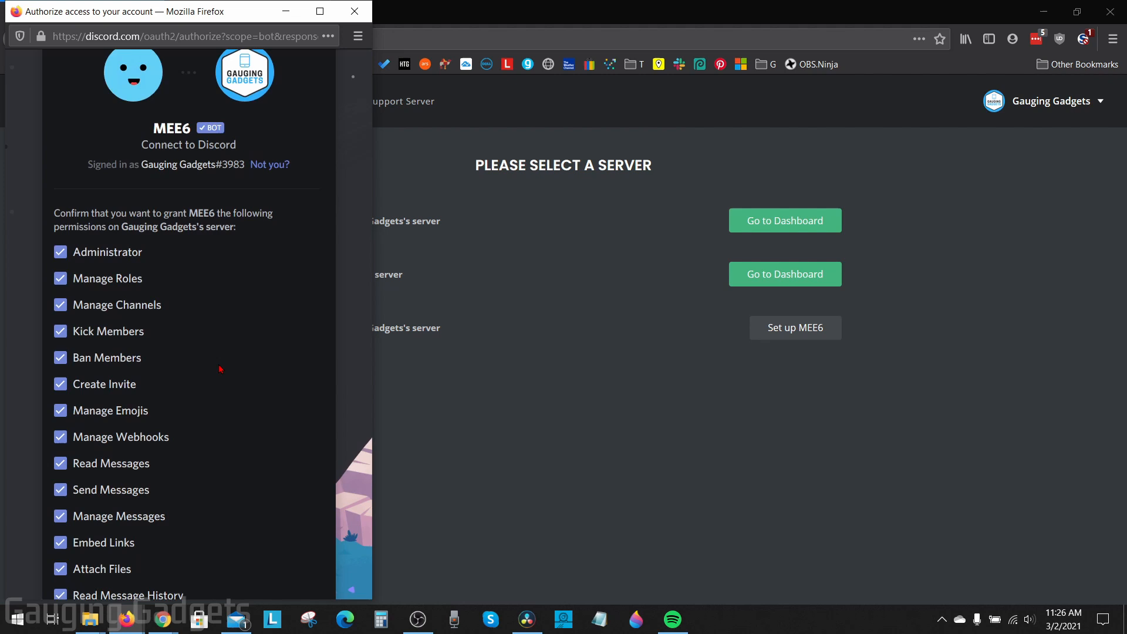
pyautogui.scroll(-3)
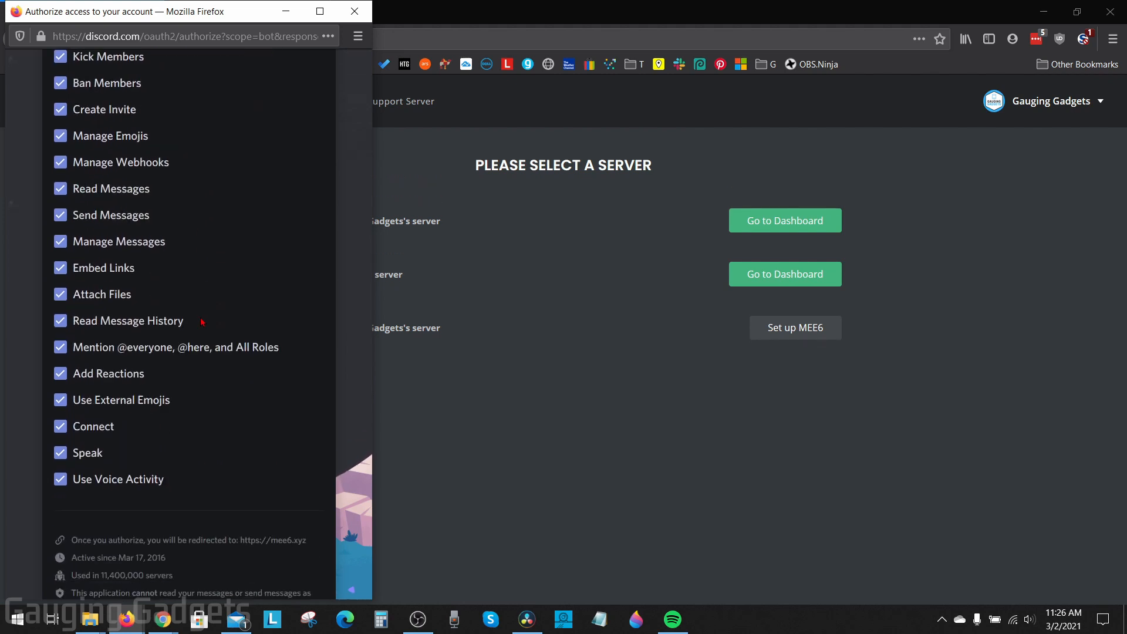
pyautogui.scroll(-3)
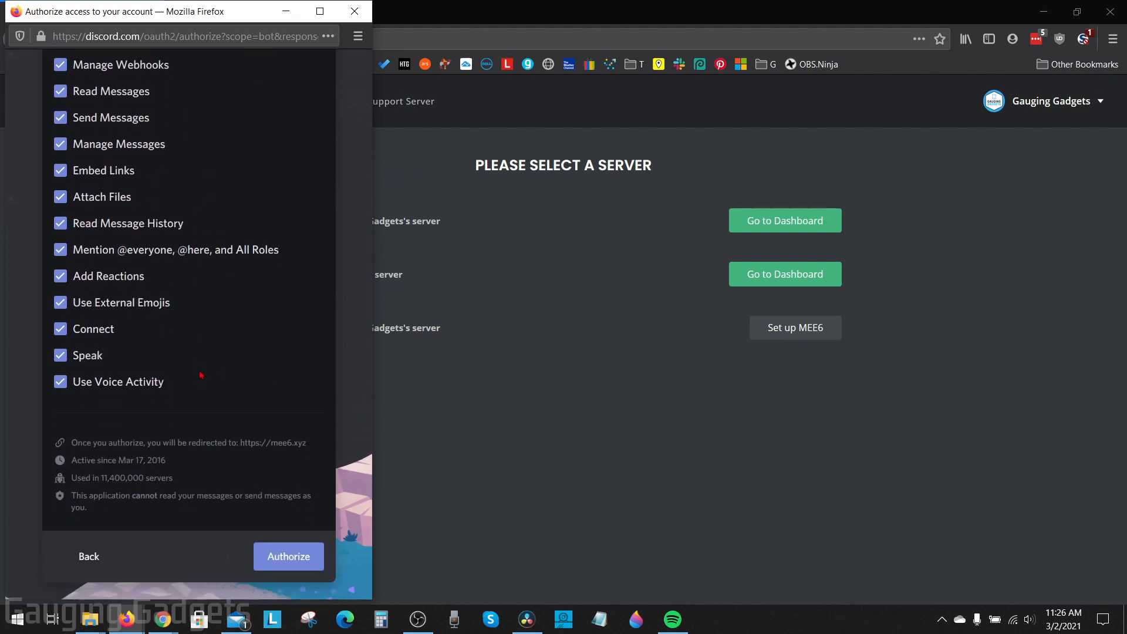
pyautogui.moveTo(288, 556)
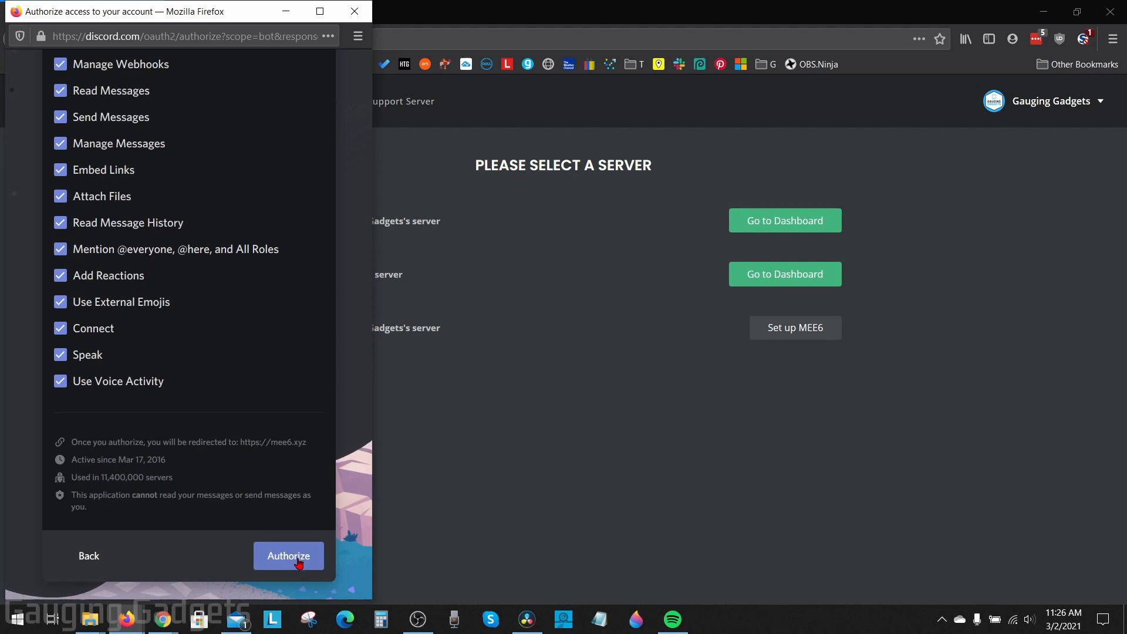
pyautogui.click(288, 555)
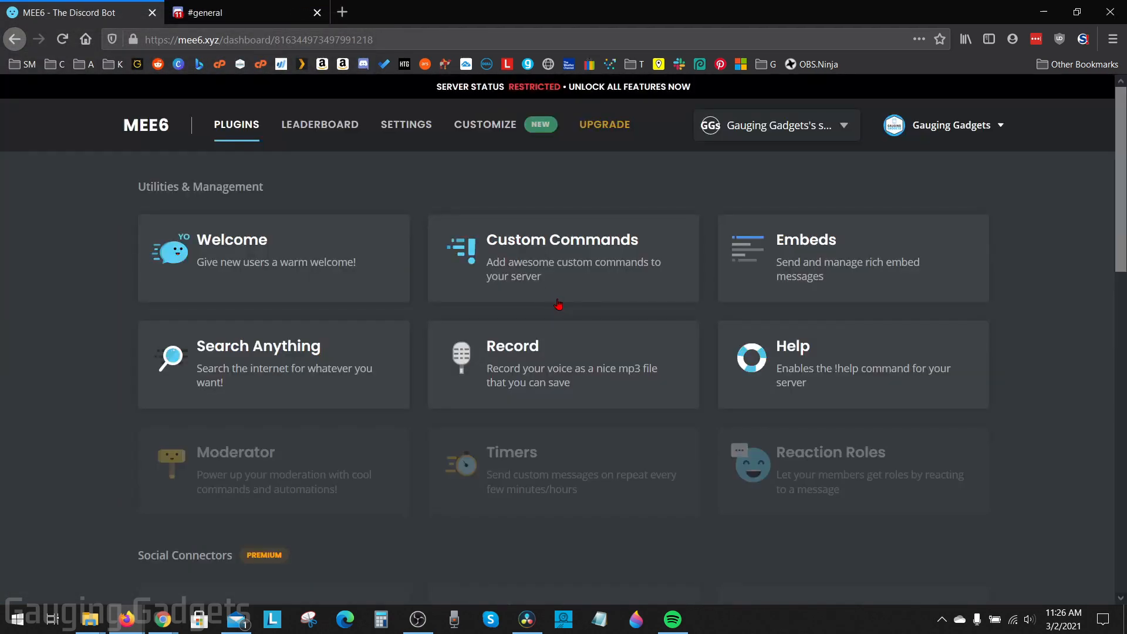
pyautogui.moveTo(521, 210)
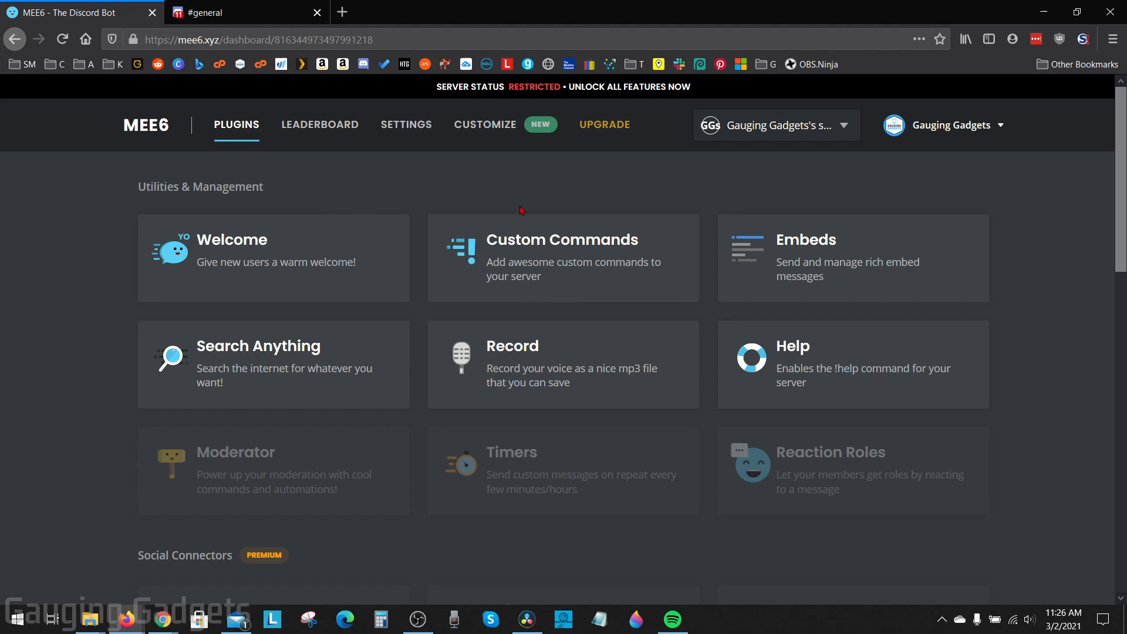
pyautogui.moveTo(223, 314)
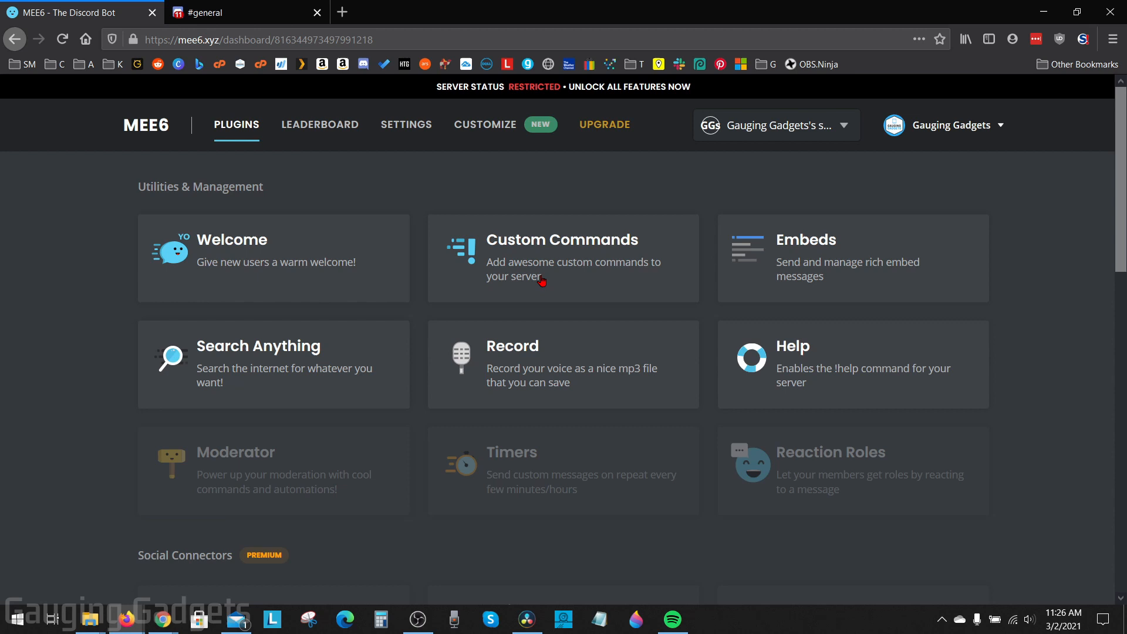
pyautogui.moveTo(433, 173)
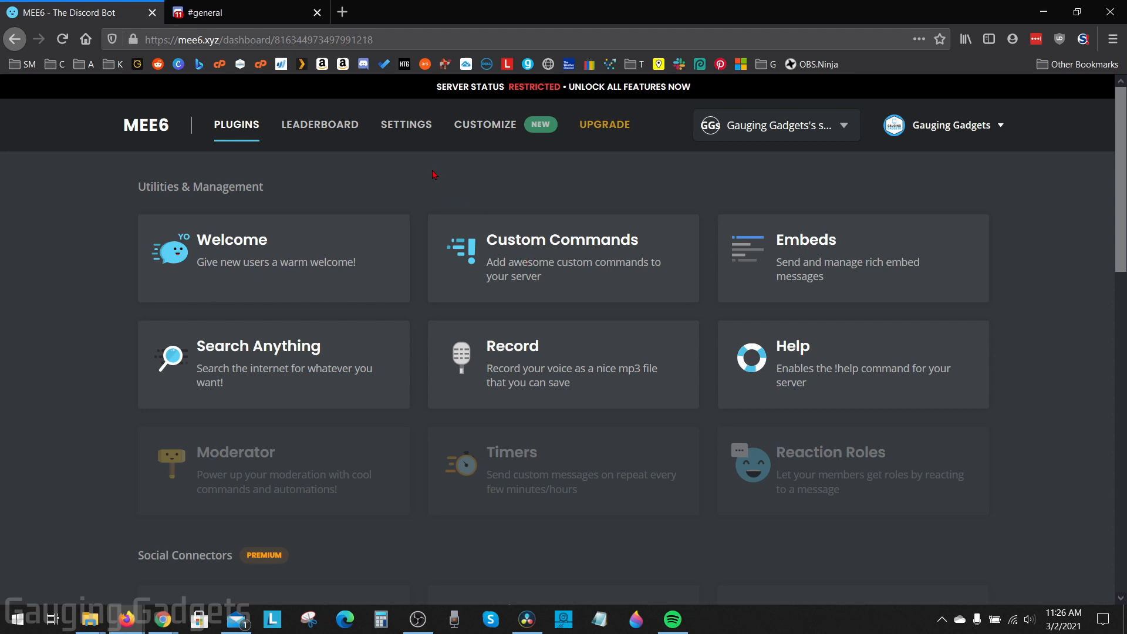
pyautogui.moveTo(162, 187)
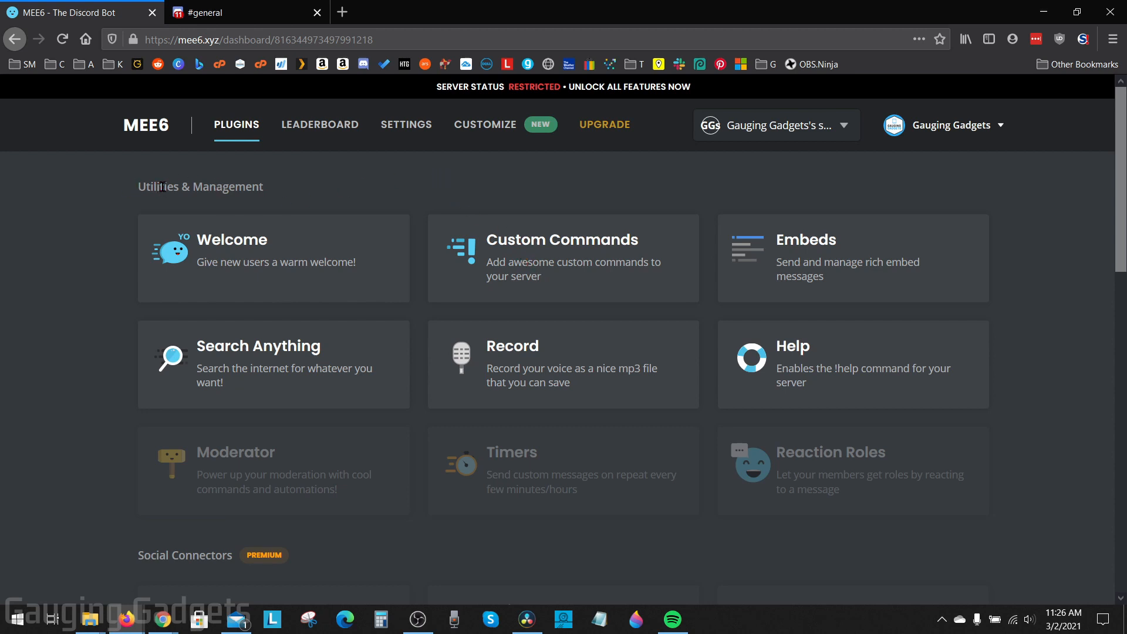
pyautogui.moveTo(142, 437)
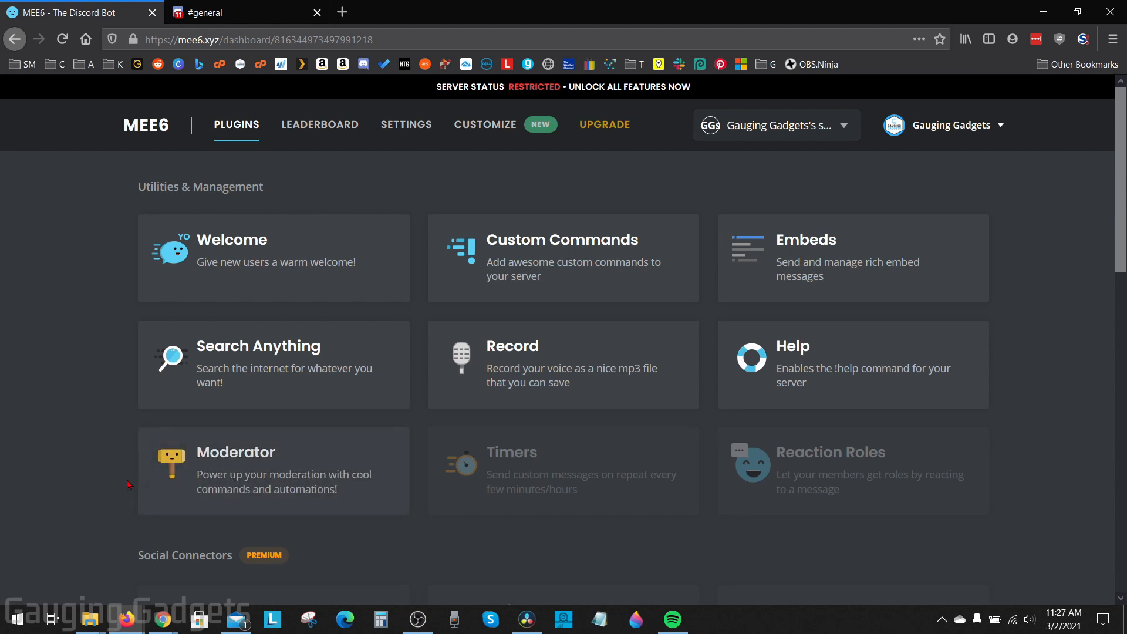
# - Select the Moderator plugin so the enable prompt appears
pyautogui.click(273, 470)
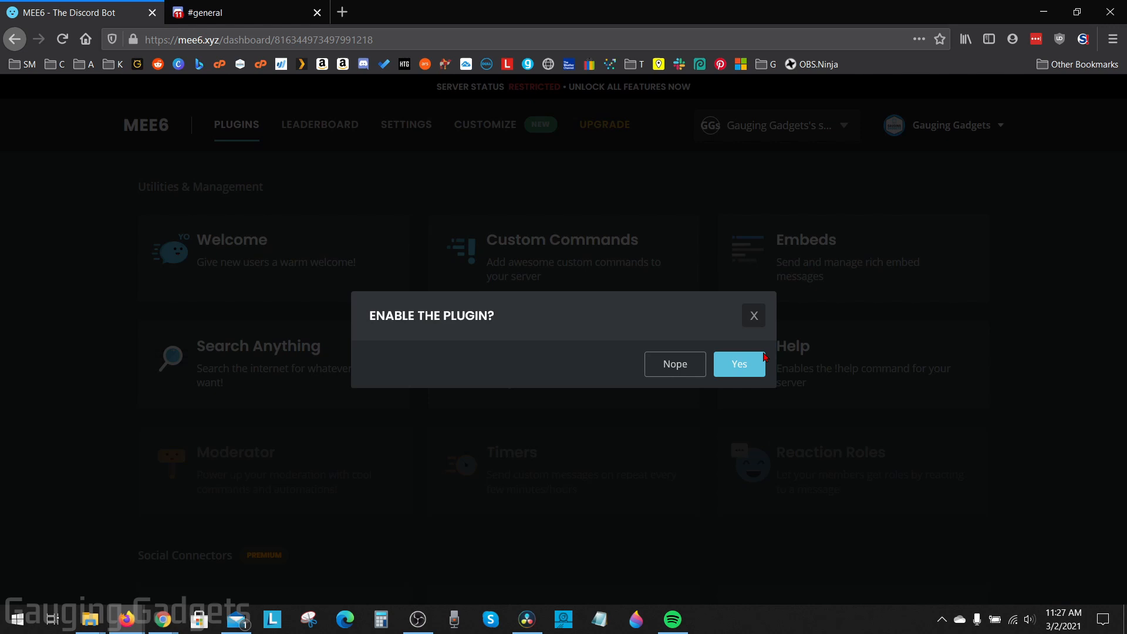
# - Confirm enabling the Moderator plugin and review its Auto-Moderator settings
pyautogui.click(739, 364)
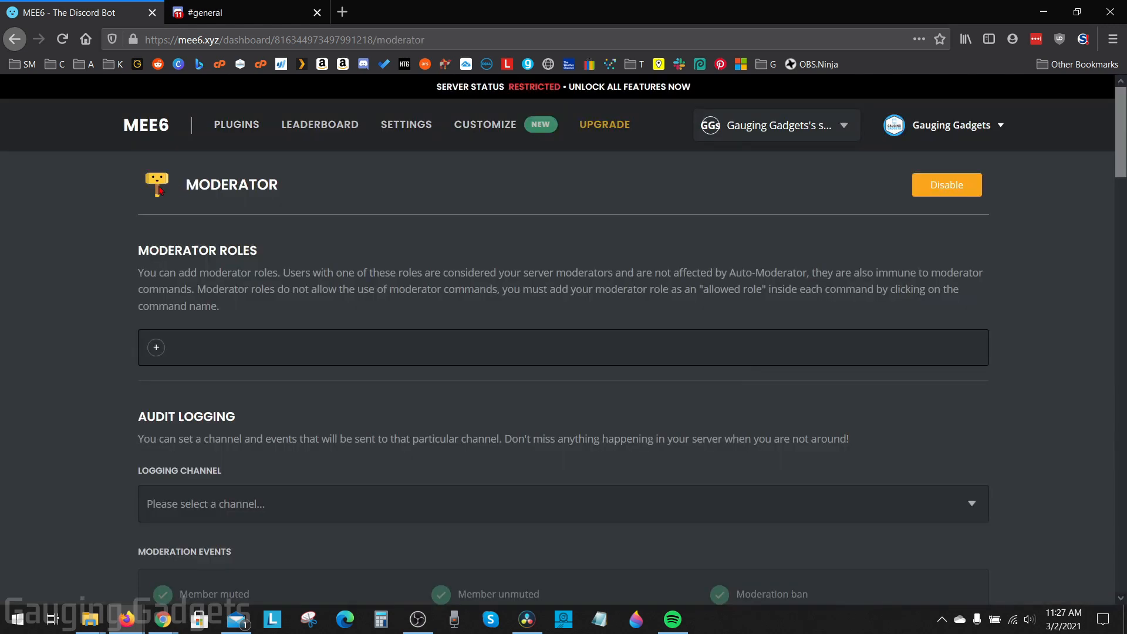
pyautogui.scroll(-3)
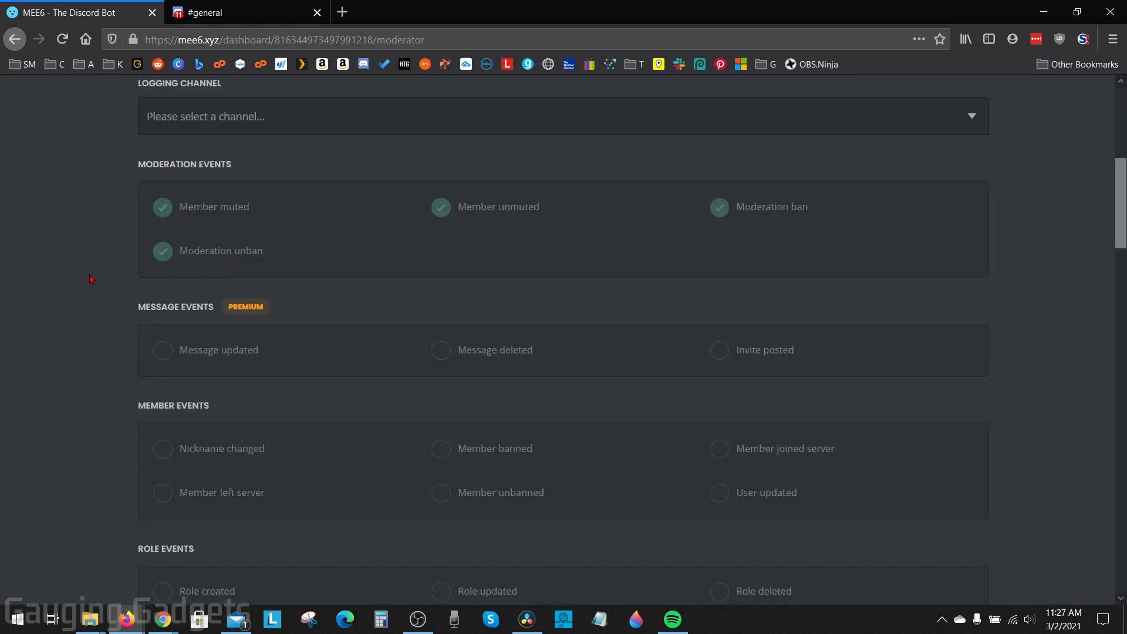
pyautogui.scroll(-3)
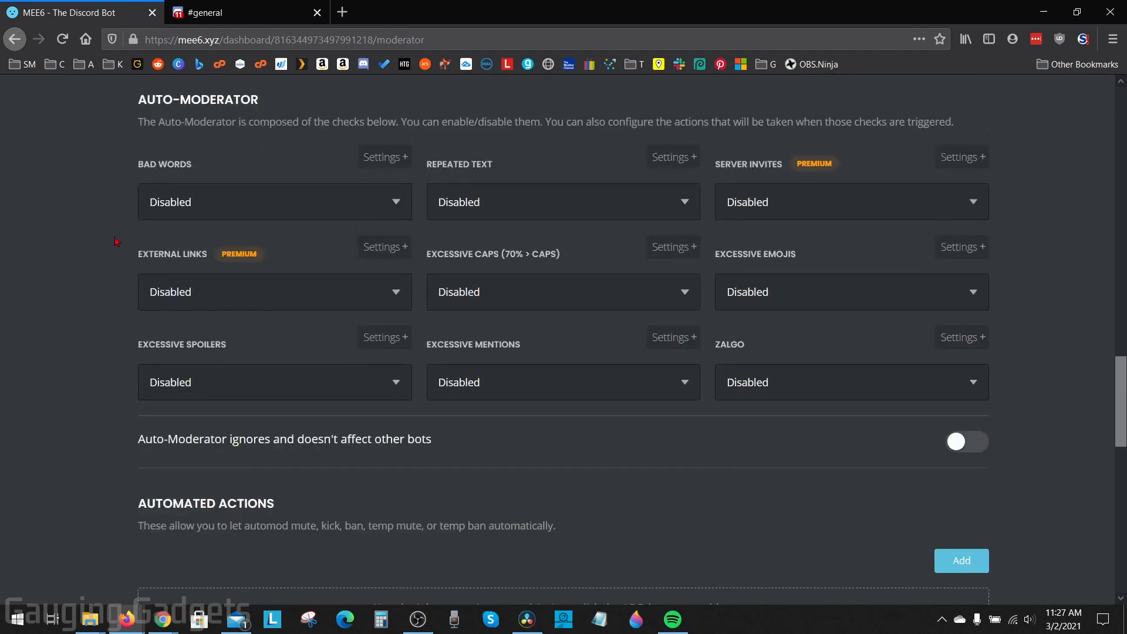
pyautogui.scroll(3)
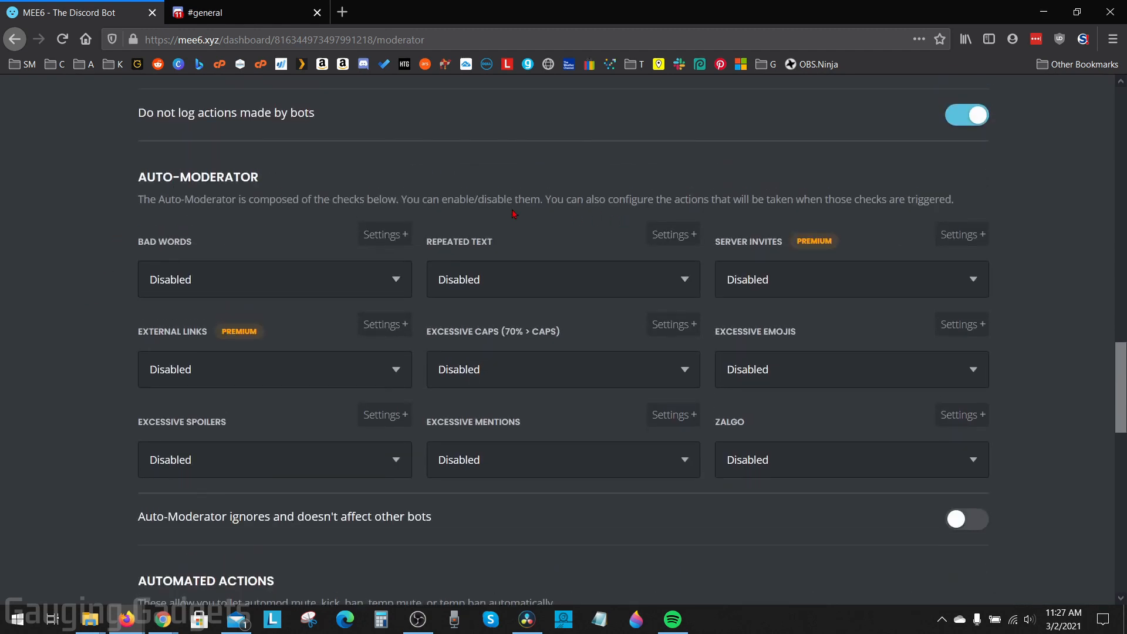
pyautogui.moveTo(500, 214)
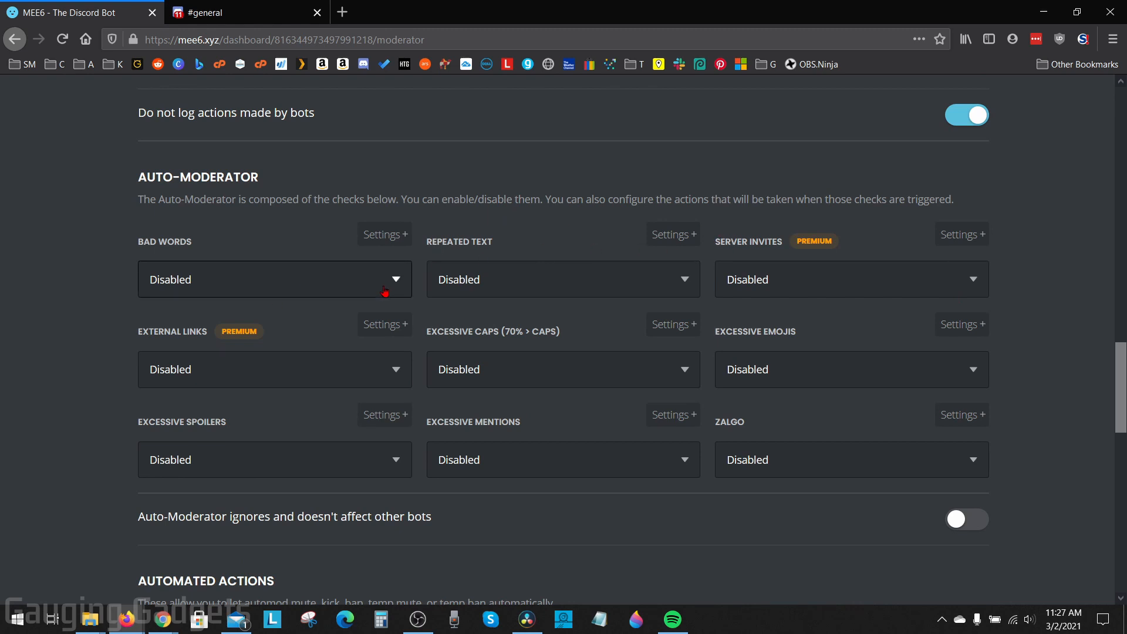
pyautogui.moveTo(175, 243)
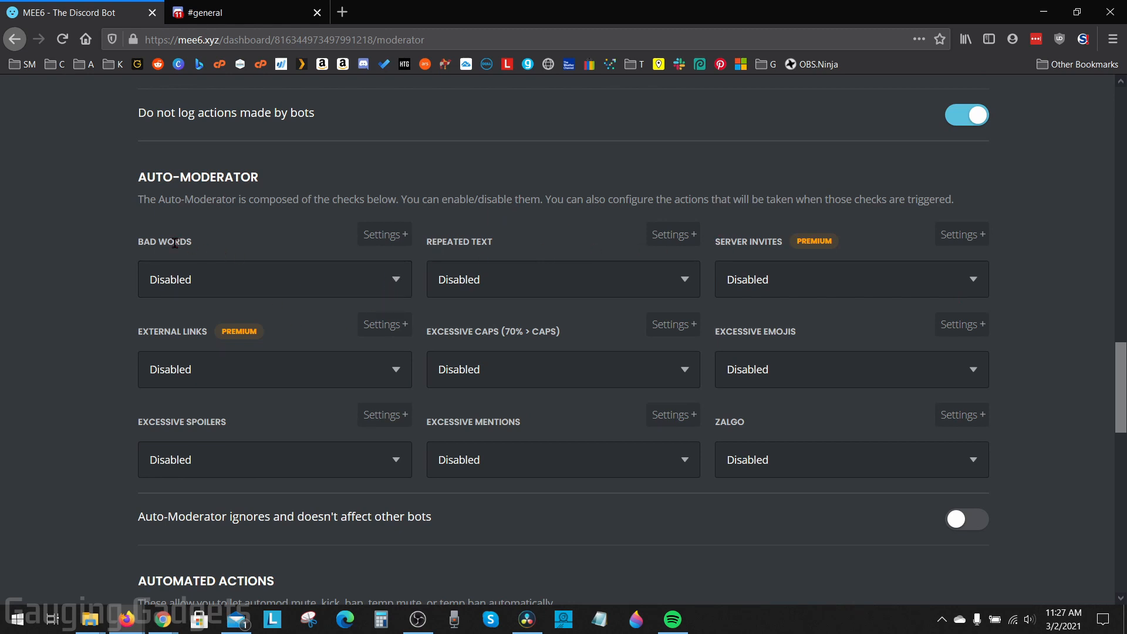
pyautogui.moveTo(210, 253)
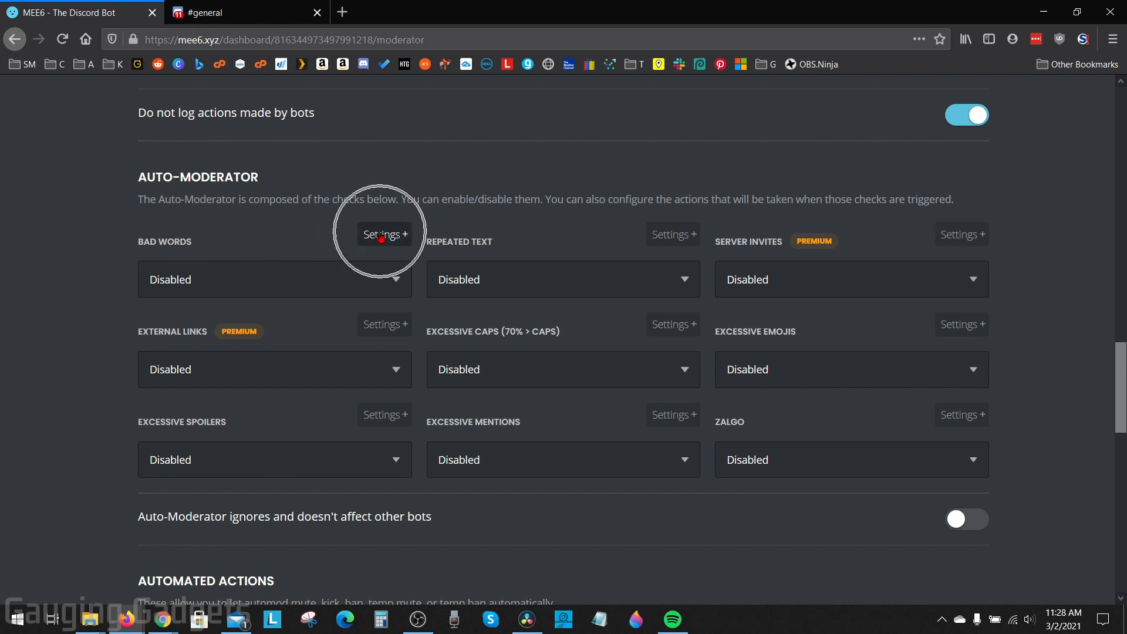
# - Add the word 'test' to the bad words list
pyautogui.click(383, 235)
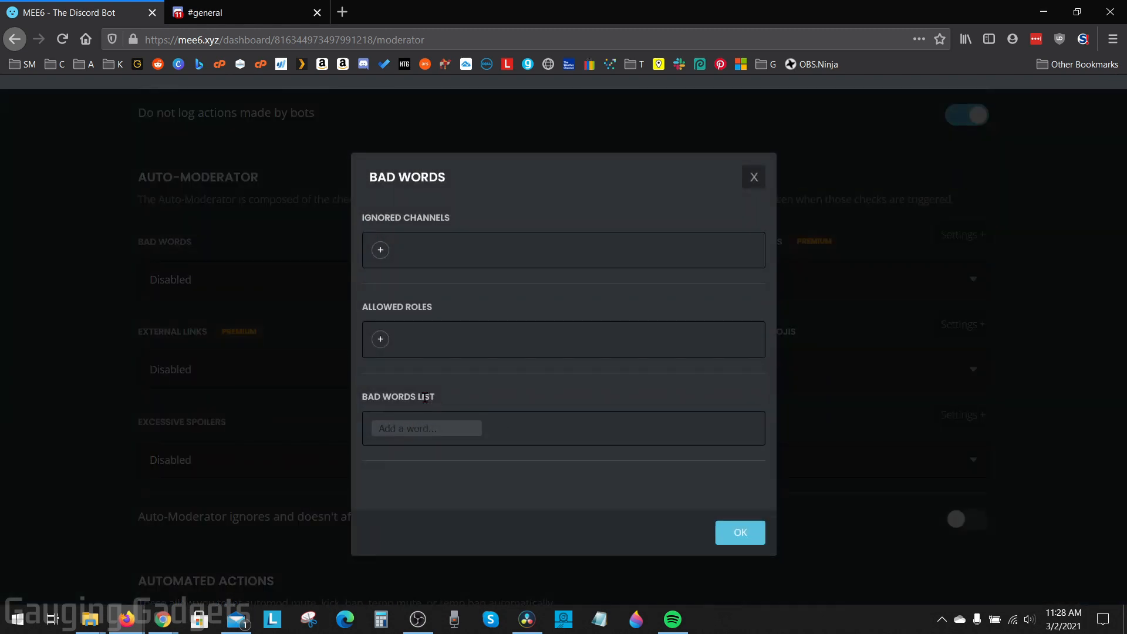
pyautogui.write('test')
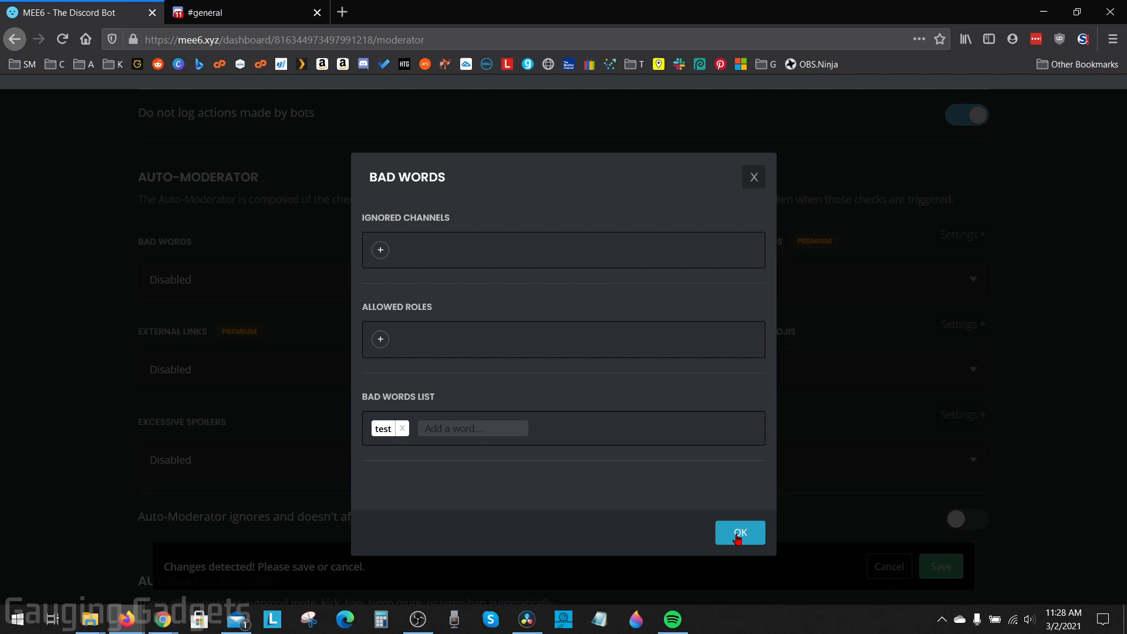
pyautogui.click(739, 533)
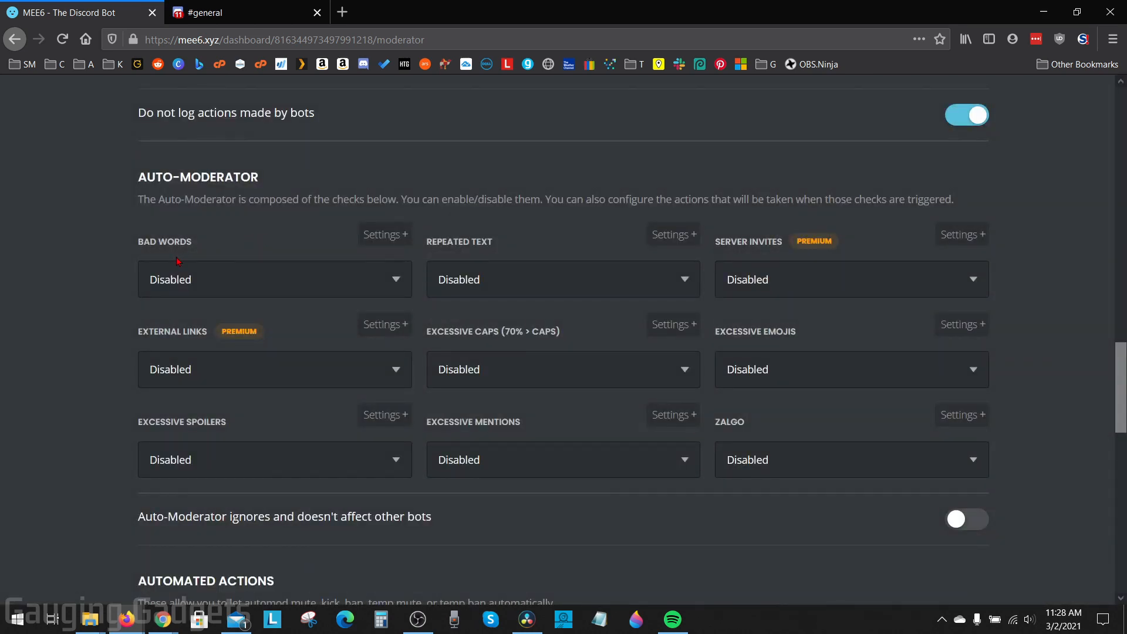
pyautogui.moveTo(299, 257)
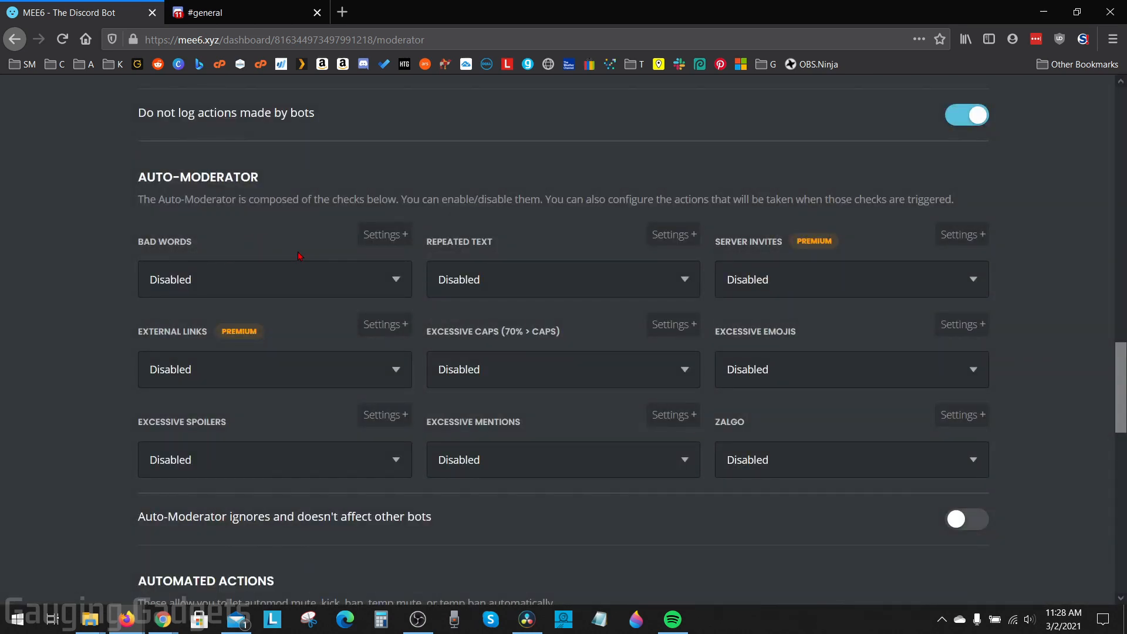
pyautogui.moveTo(229, 260)
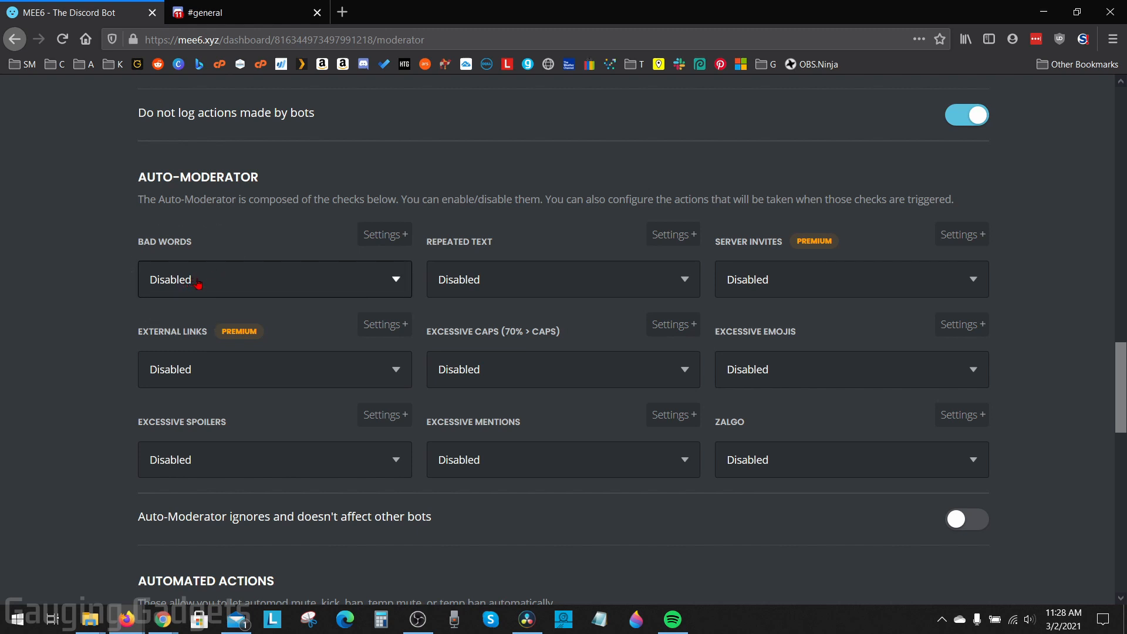
# - Set the Bad Words action to Delete Message and save the change
pyautogui.click(274, 279)
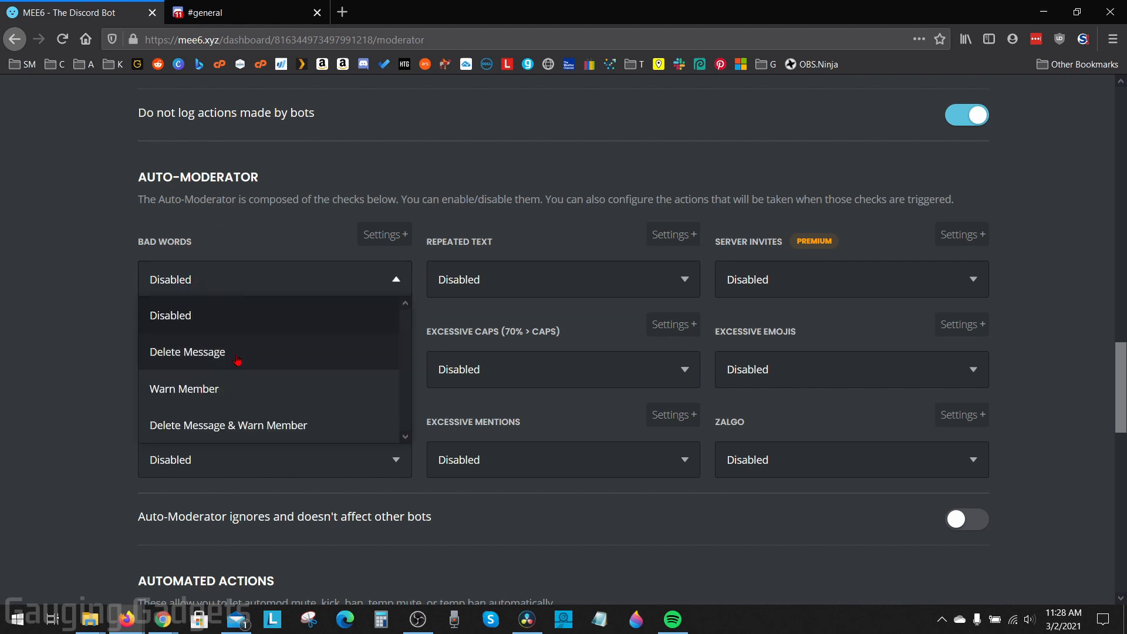
pyautogui.moveTo(235, 390)
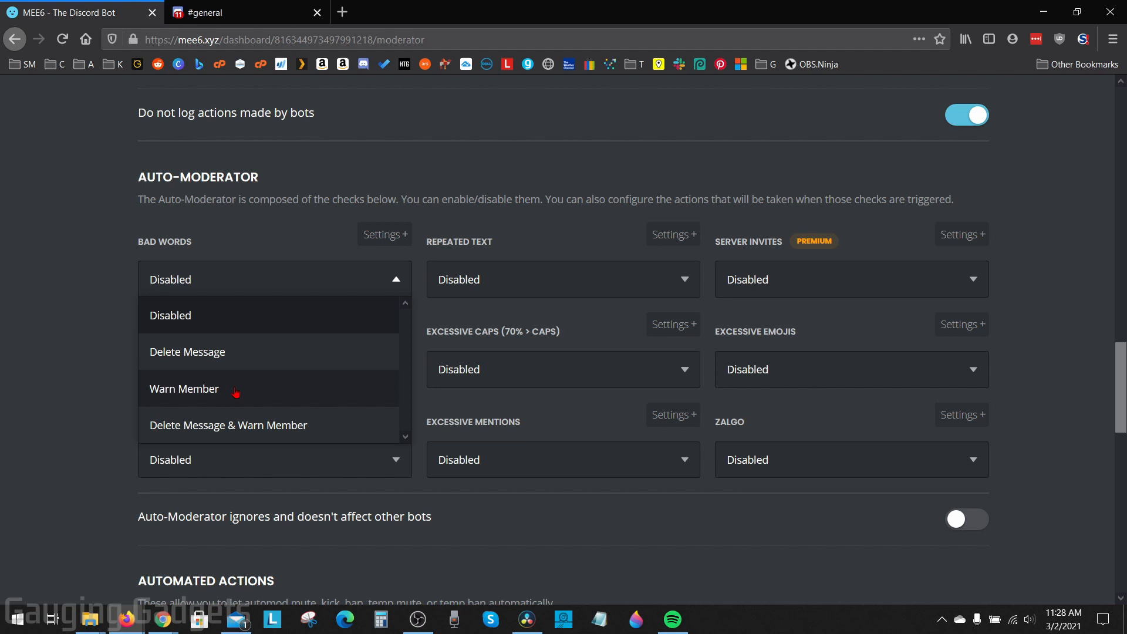
pyautogui.moveTo(223, 356)
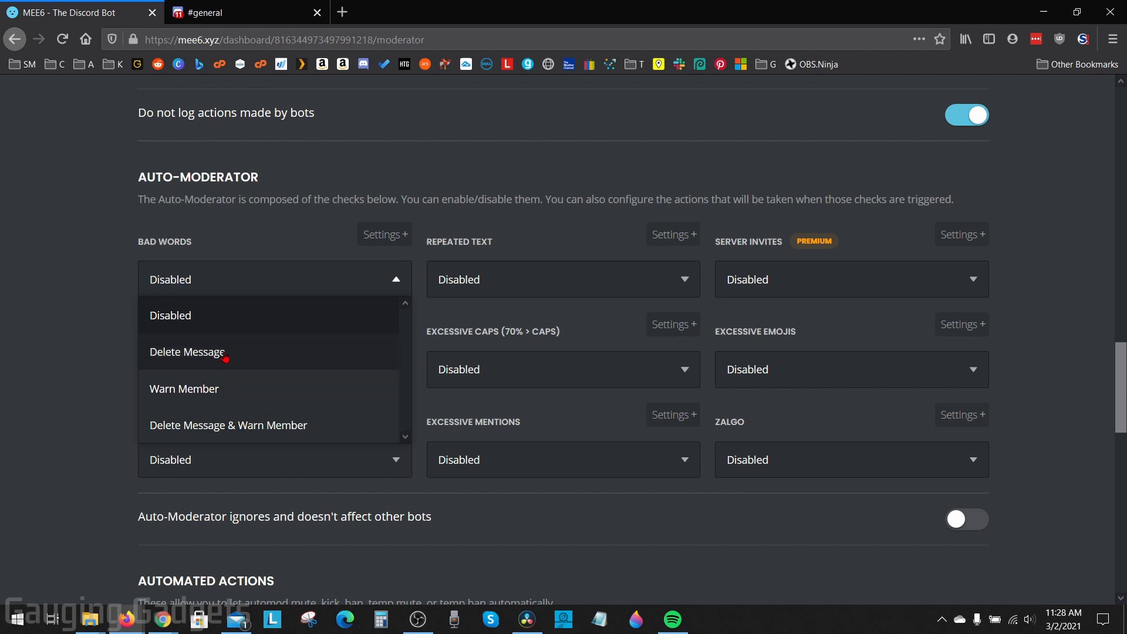
pyautogui.click(188, 351)
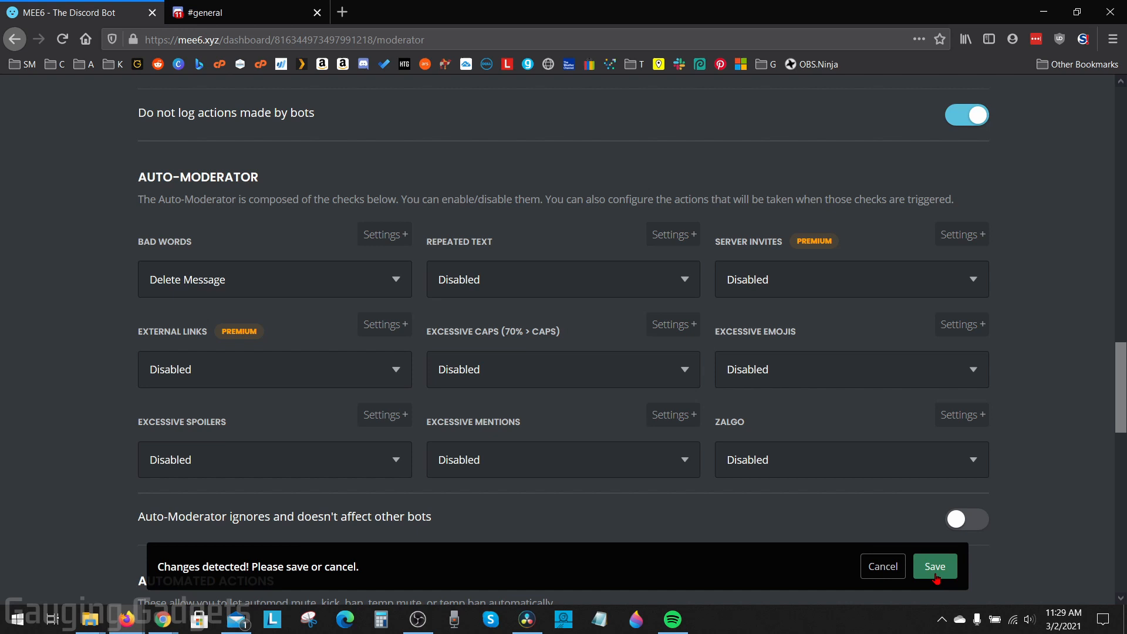
pyautogui.click(933, 566)
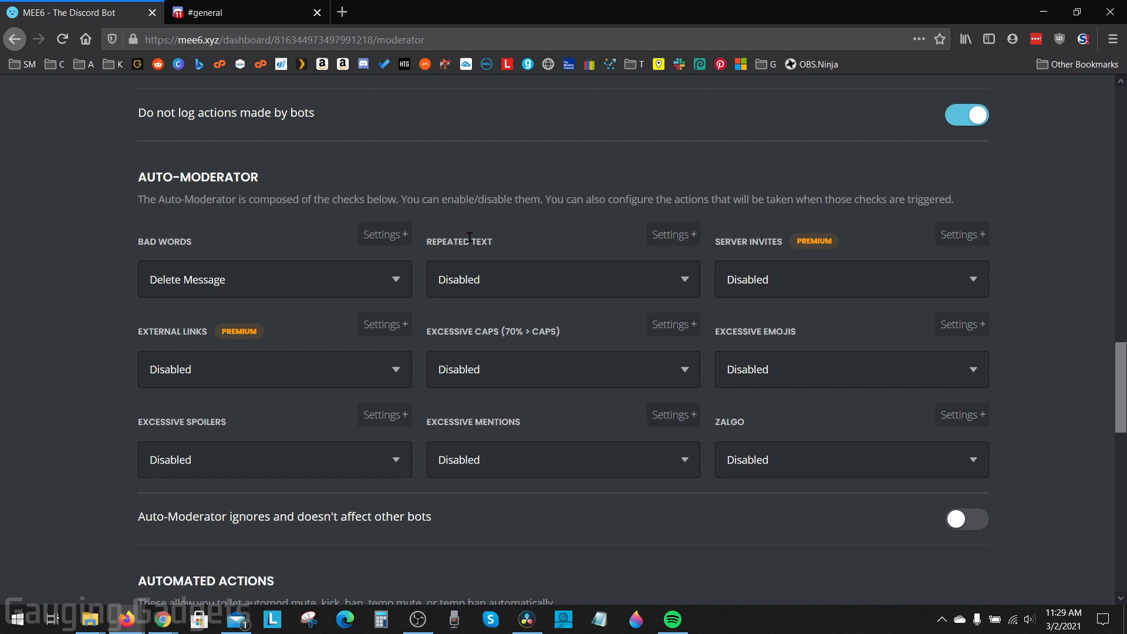
pyautogui.moveTo(492, 259)
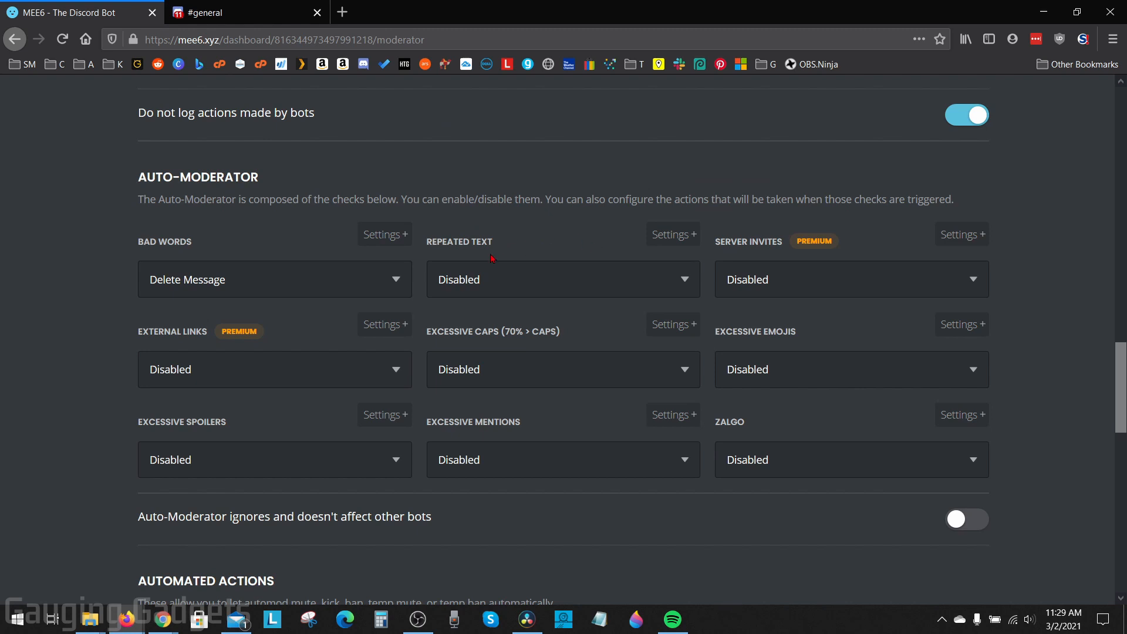
pyautogui.moveTo(508, 280)
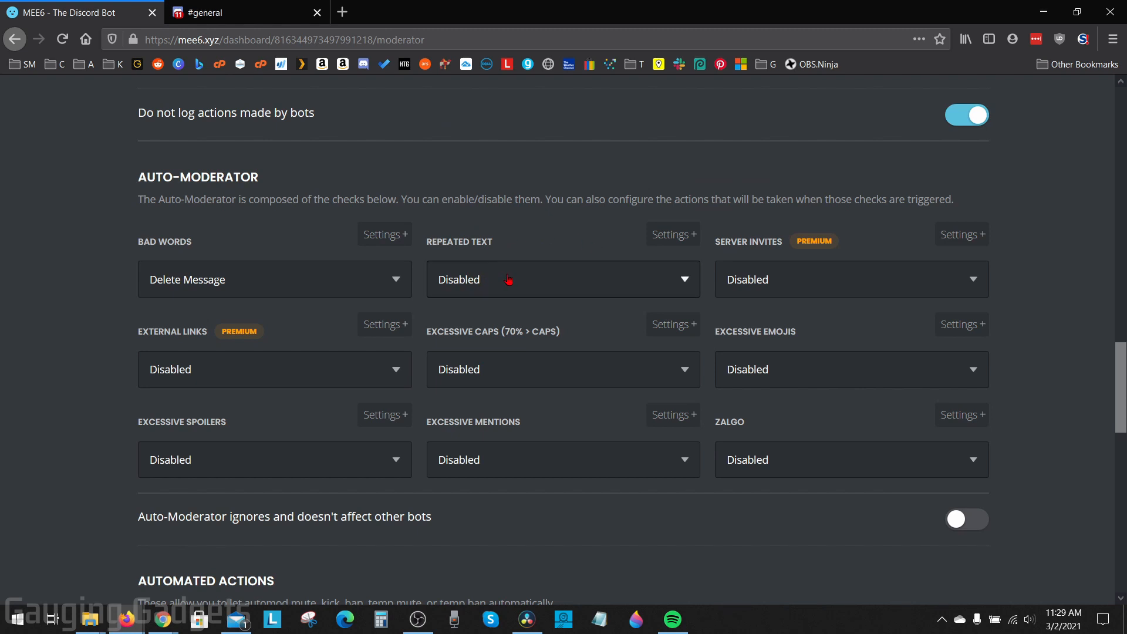
# - Set Repeated Text to Delete Message & Warn Member and save
pyautogui.click(563, 279)
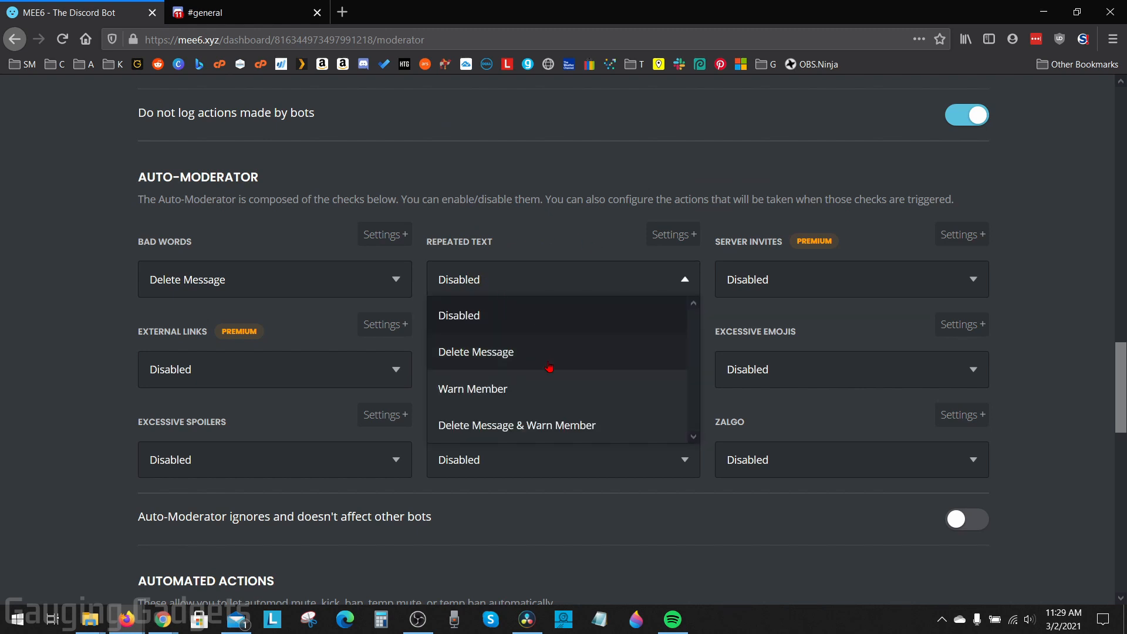
pyautogui.moveTo(546, 409)
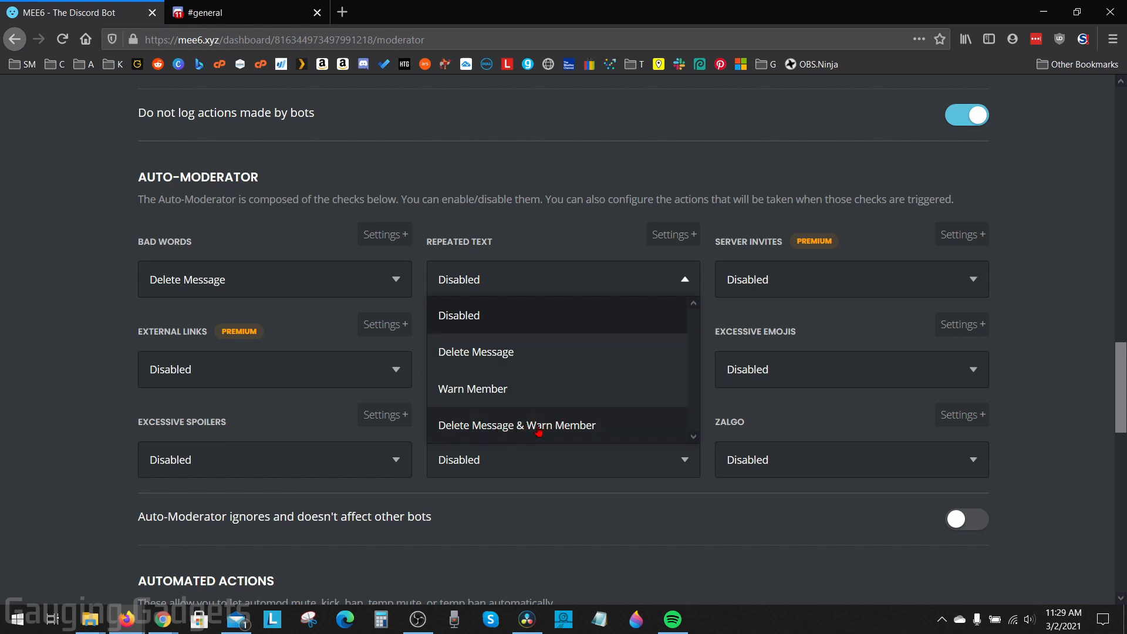
pyautogui.click(517, 425)
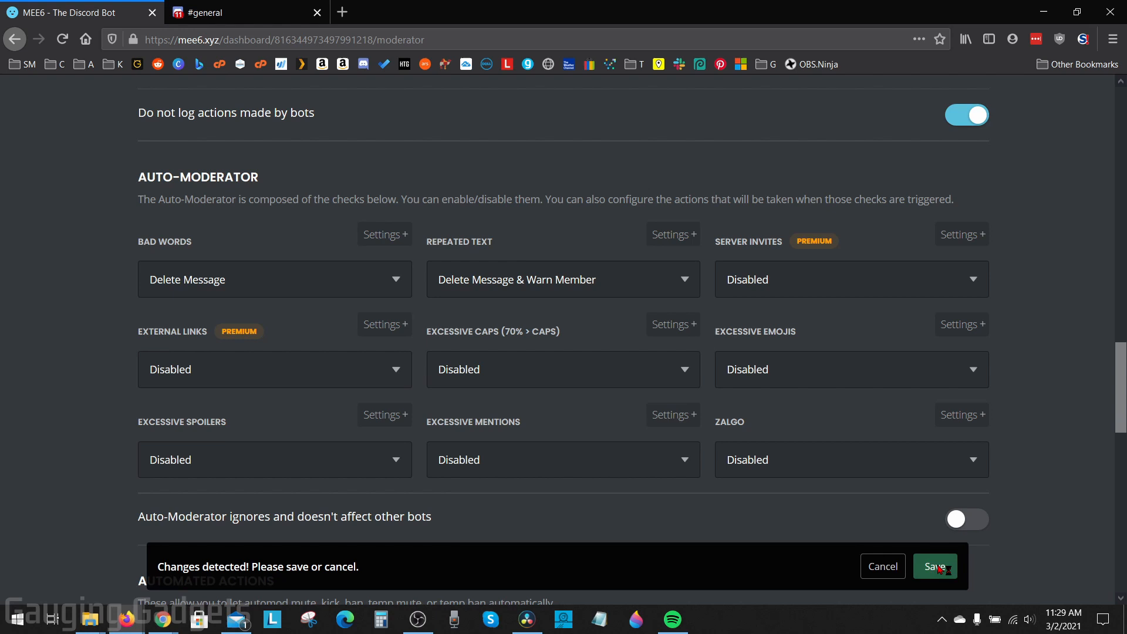
pyautogui.click(935, 566)
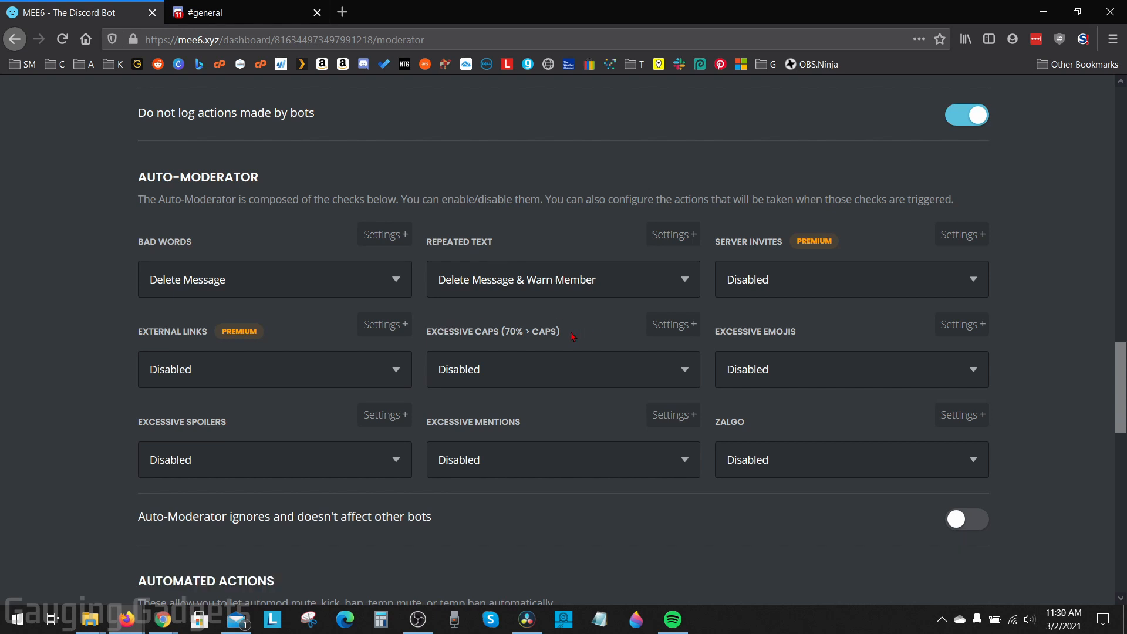
pyautogui.moveTo(582, 334)
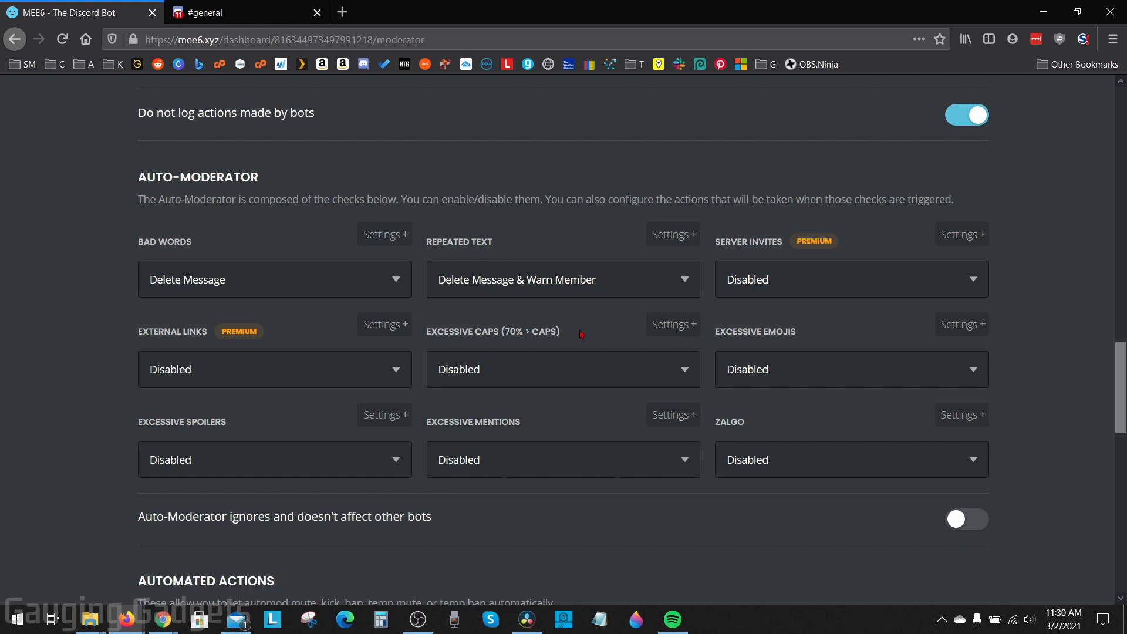
pyautogui.moveTo(511, 333)
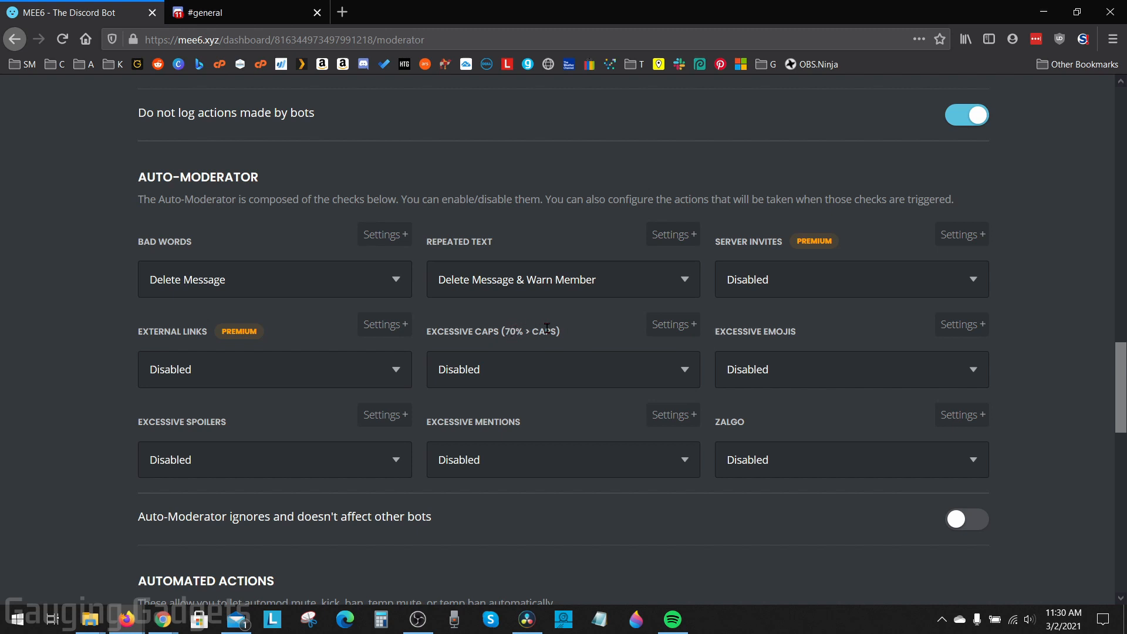
pyautogui.moveTo(462, 367)
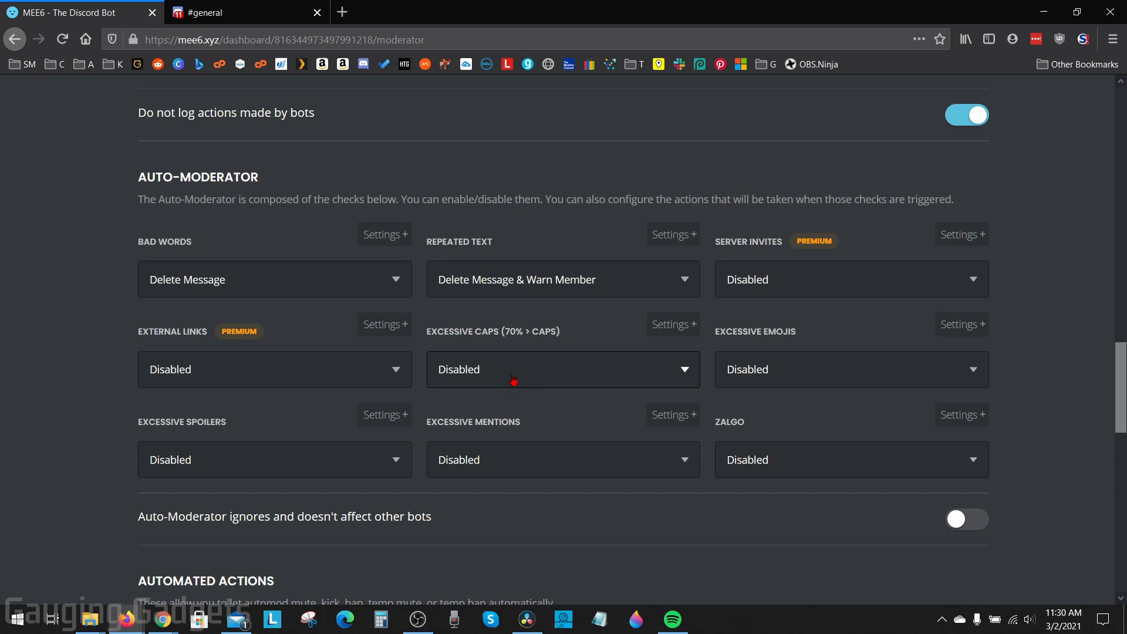
# - Set Excessive Caps to Warn Member
pyautogui.click(562, 369)
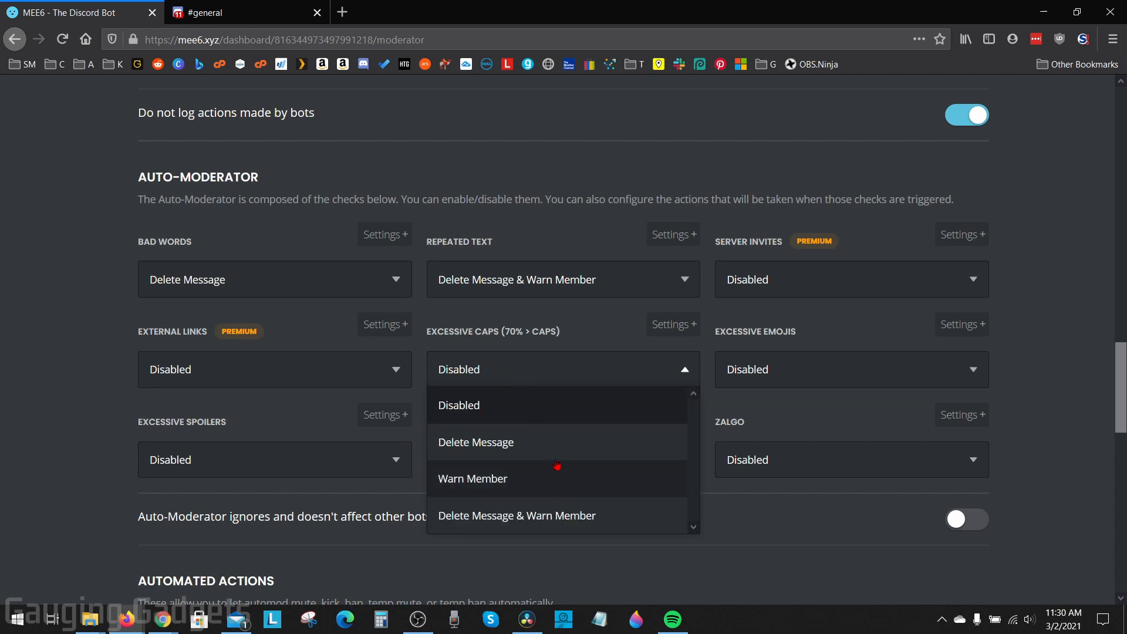
pyautogui.moveTo(564, 492)
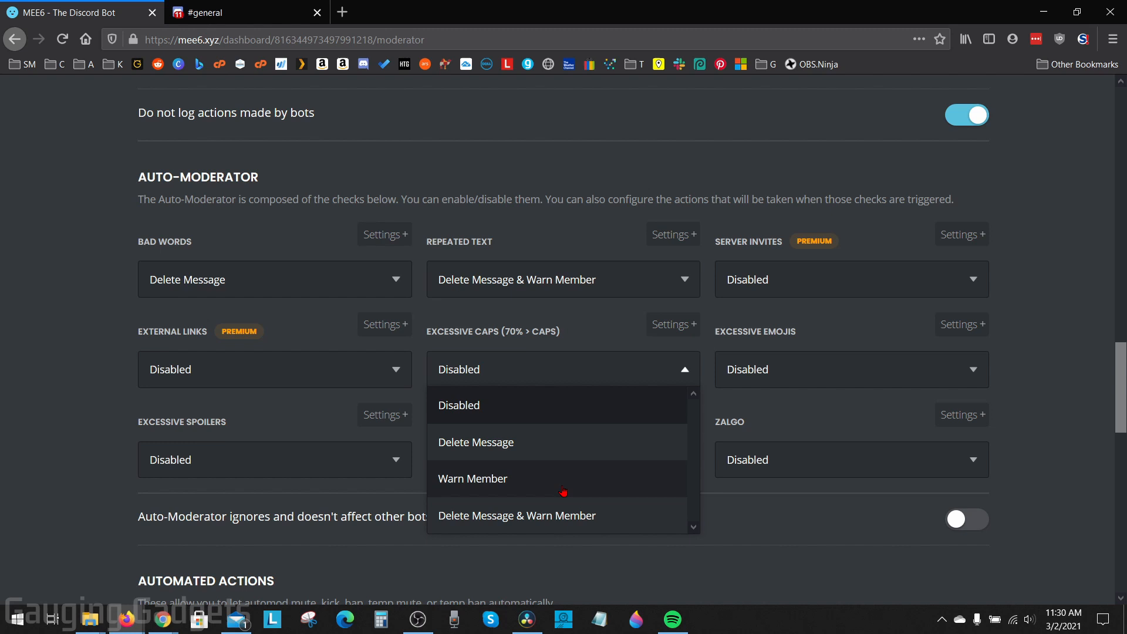
pyautogui.moveTo(504, 480)
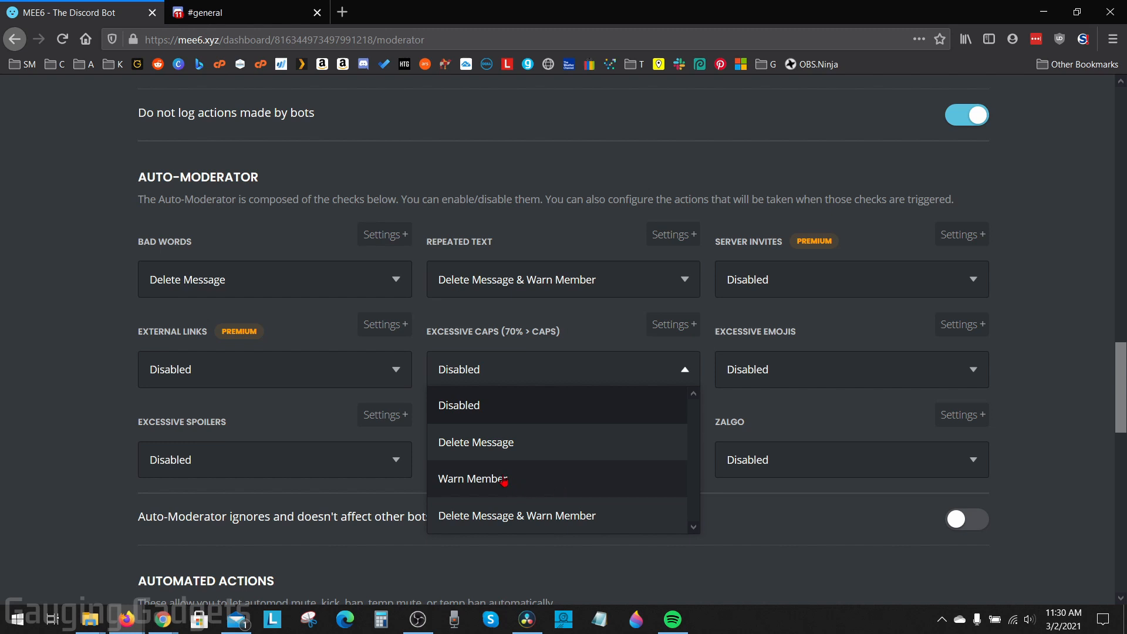
pyautogui.click(474, 479)
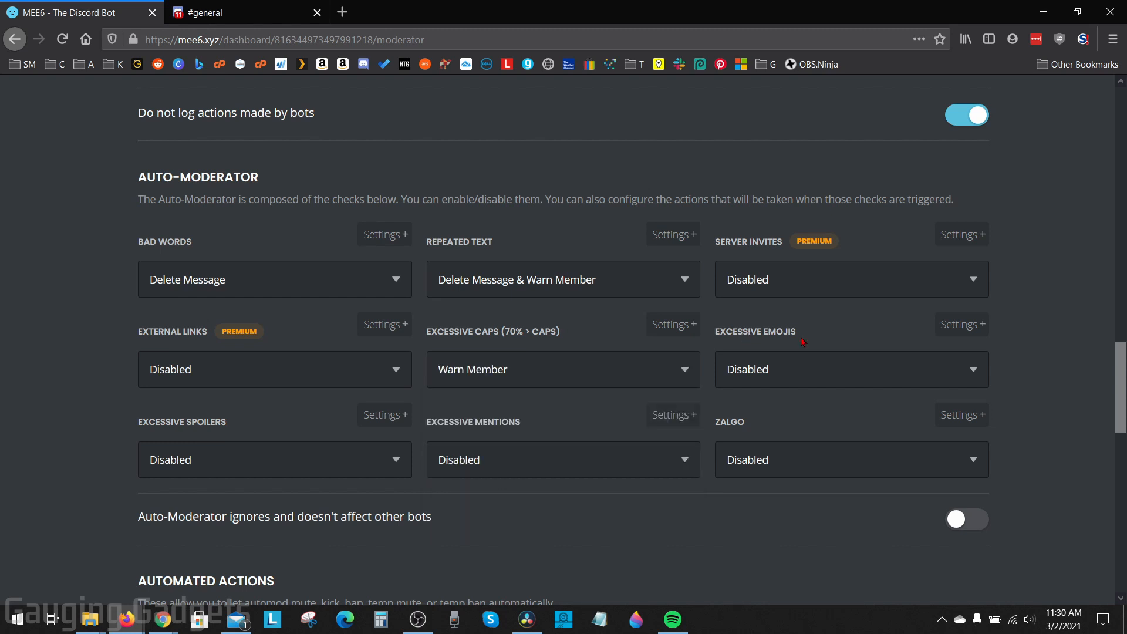
pyautogui.moveTo(805, 338)
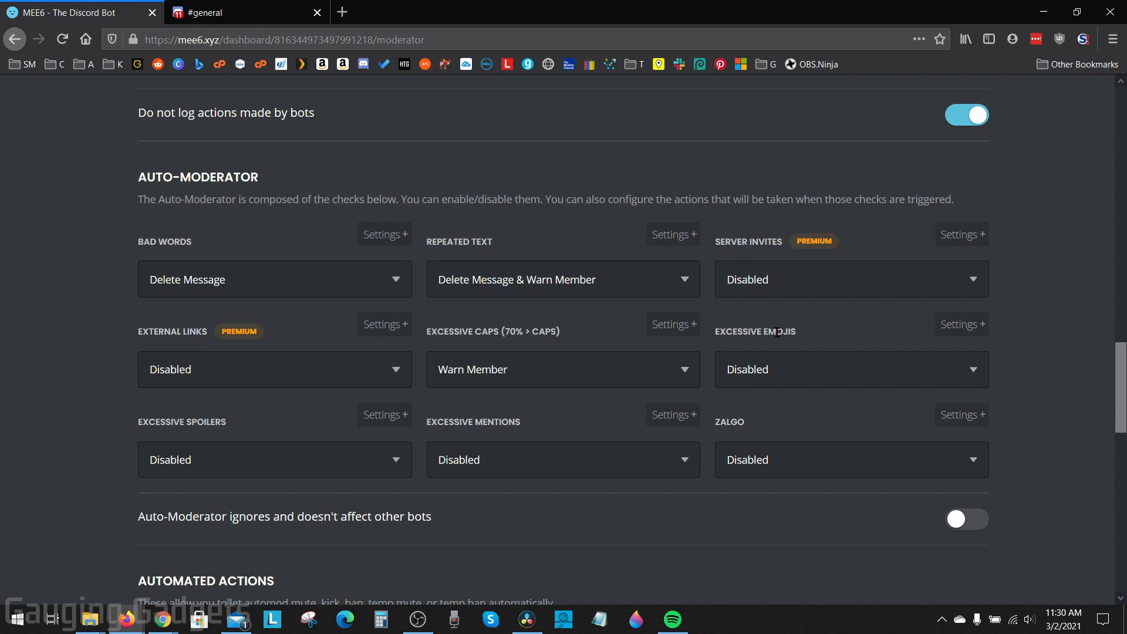
# - Lower the Emoji Limit to 2 and save the change
pyautogui.click(961, 324)
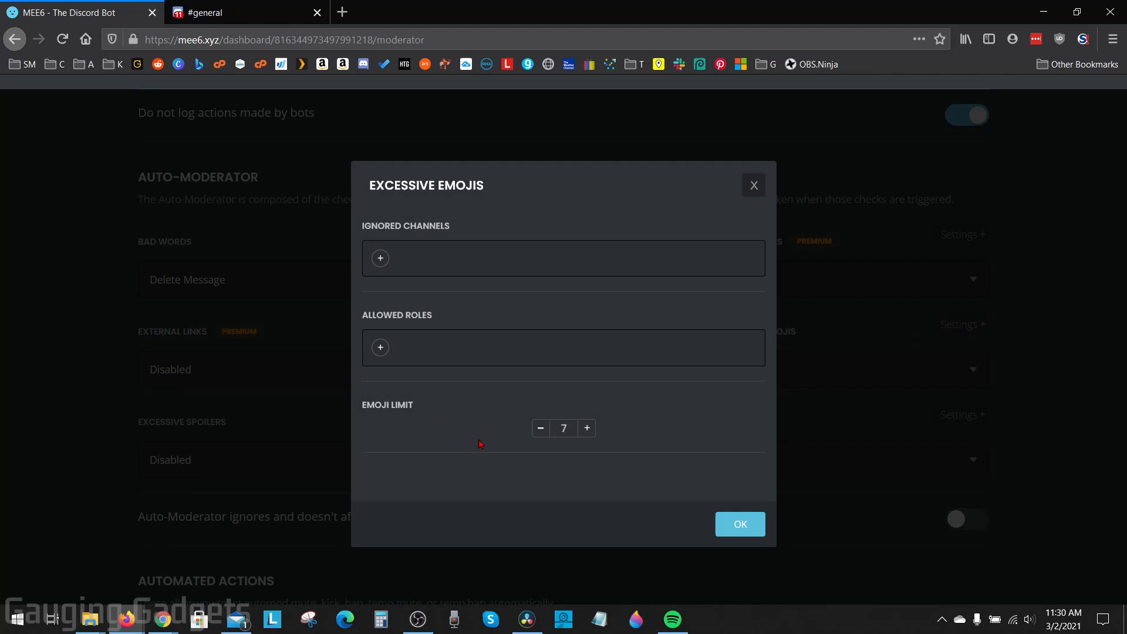
pyautogui.click(540, 429)
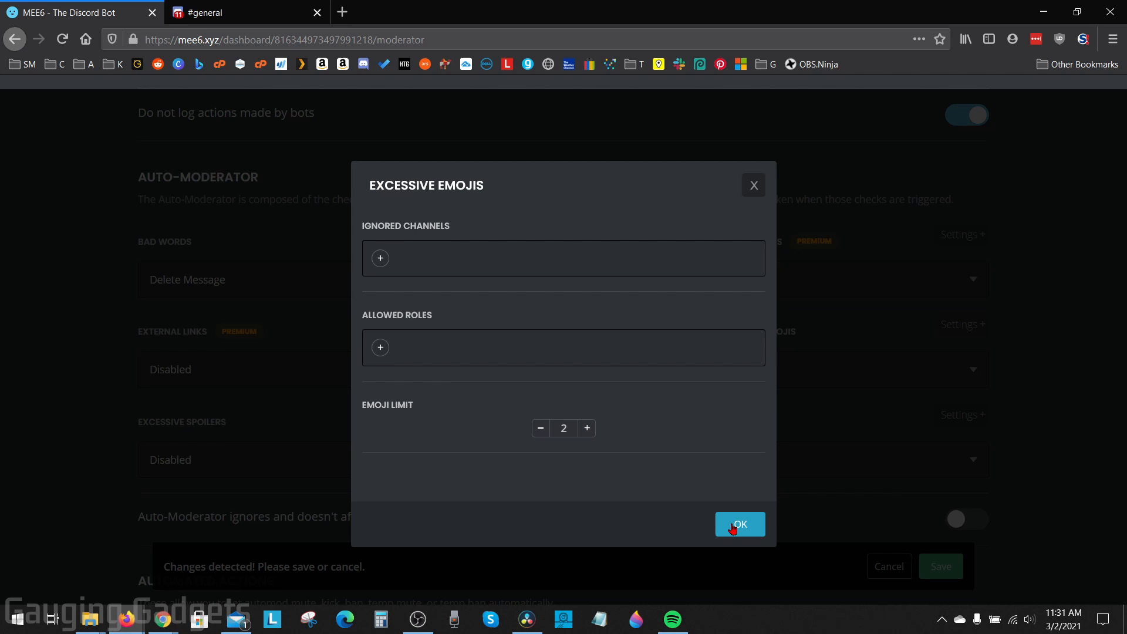
pyautogui.click(740, 524)
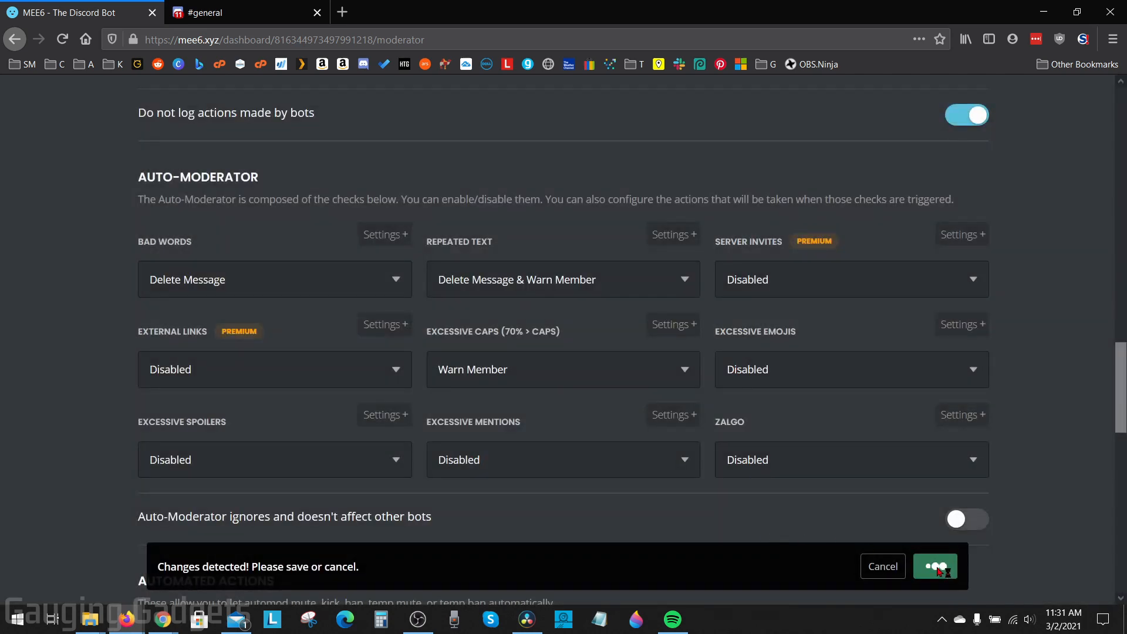
pyautogui.click(935, 566)
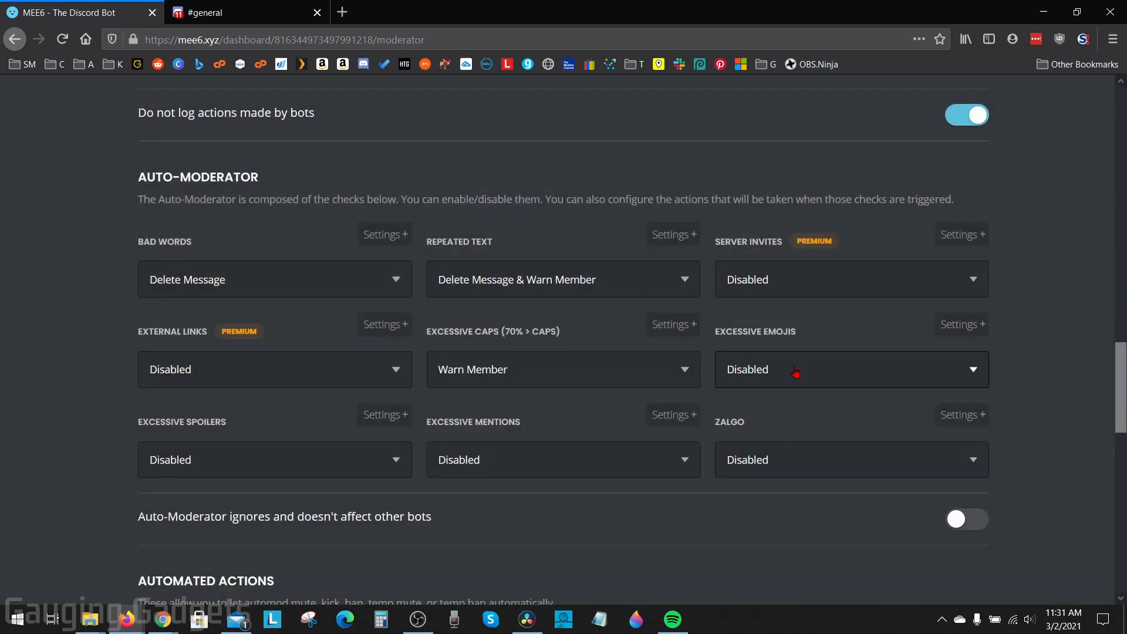
# - Set Excessive Emojis to Warn Member
pyautogui.click(850, 368)
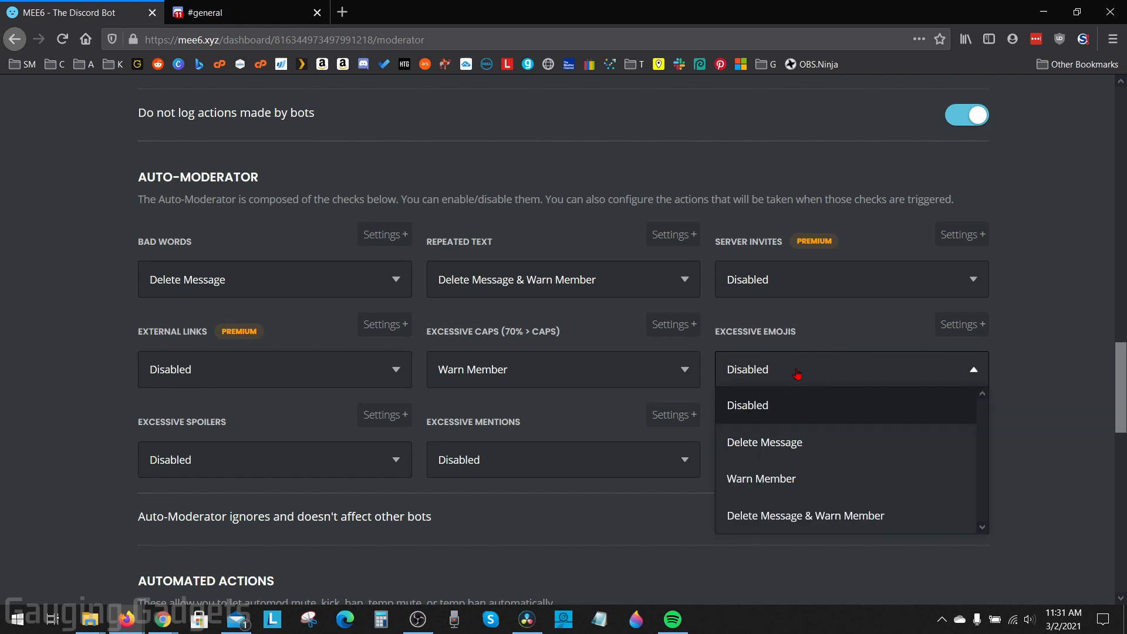
pyautogui.moveTo(777, 479)
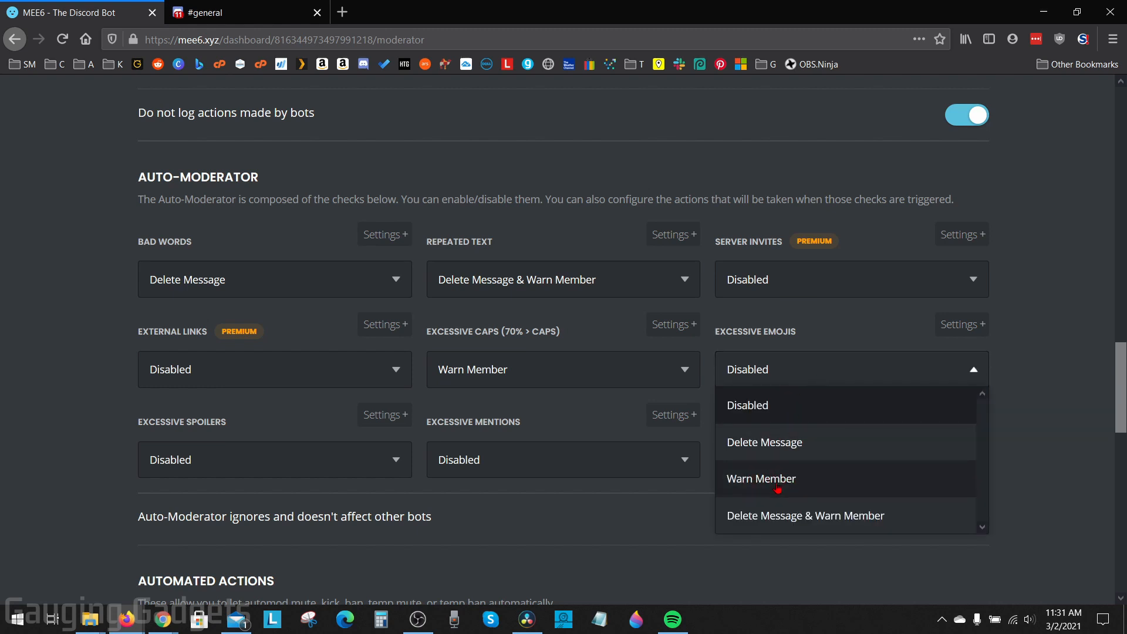
pyautogui.click(760, 478)
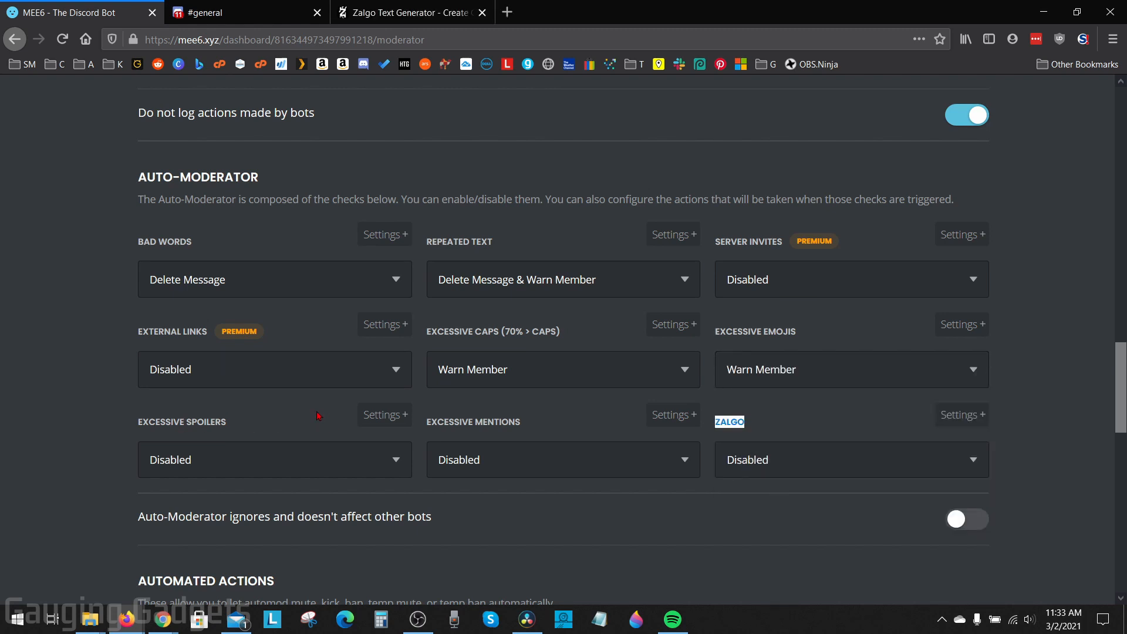
pyautogui.moveTo(345, 421)
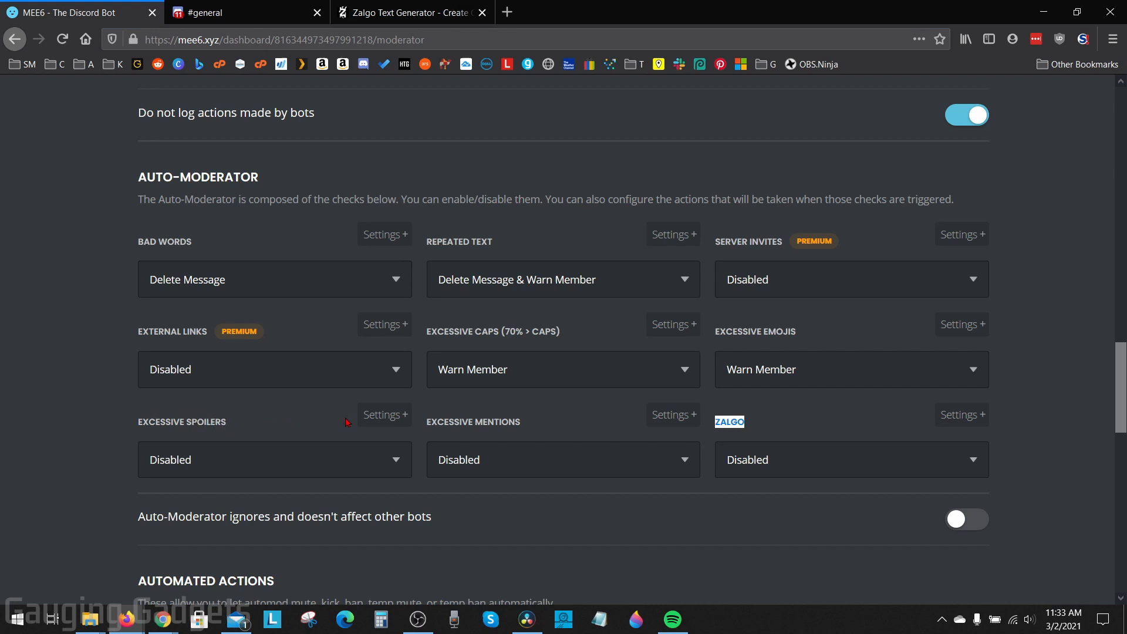
pyautogui.moveTo(634, 369)
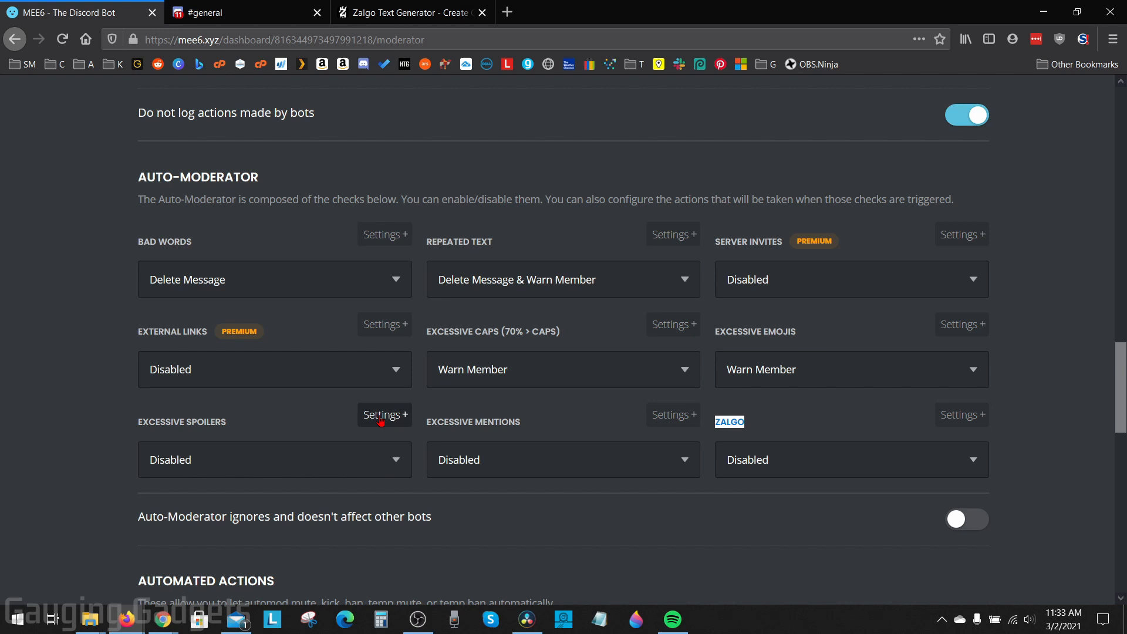
pyautogui.click(385, 414)
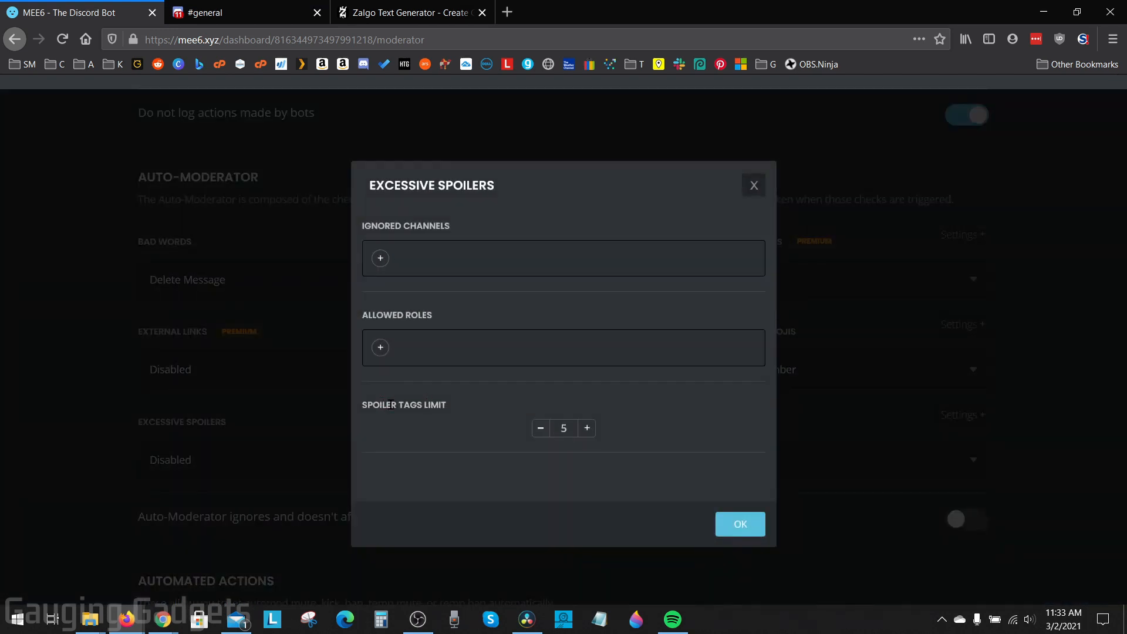
pyautogui.moveTo(739, 203)
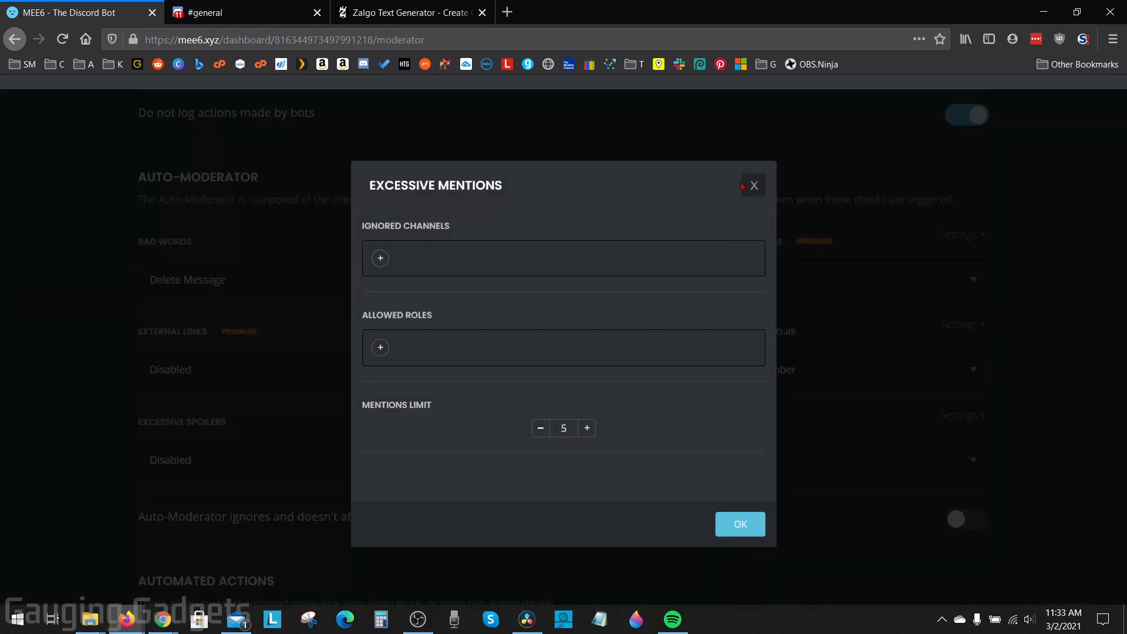
pyautogui.click(753, 186)
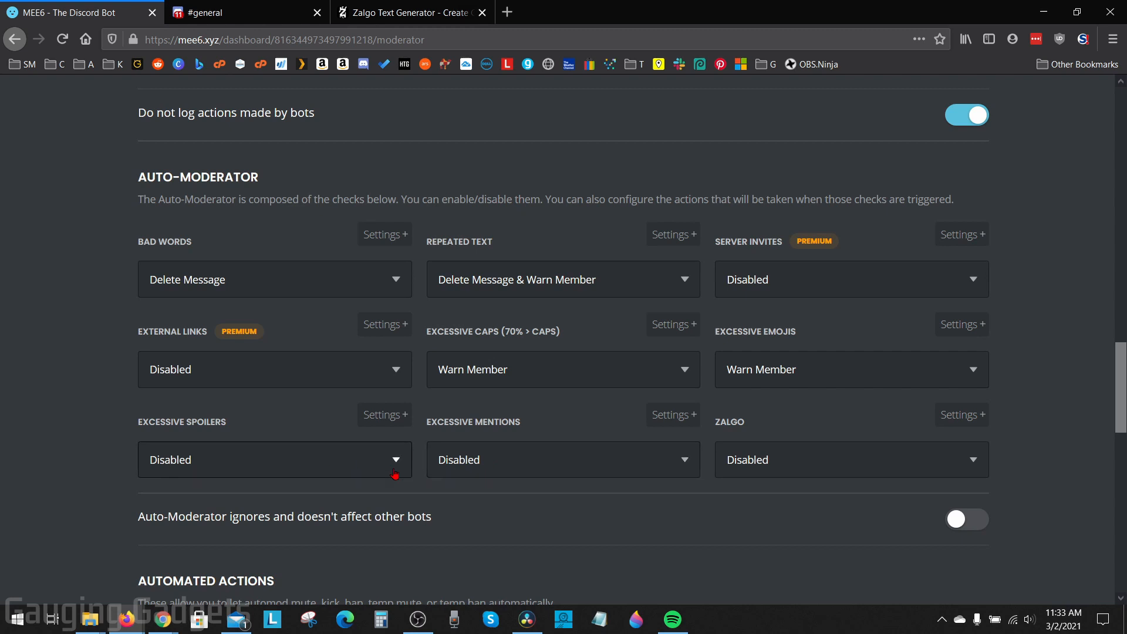
pyautogui.moveTo(758, 423)
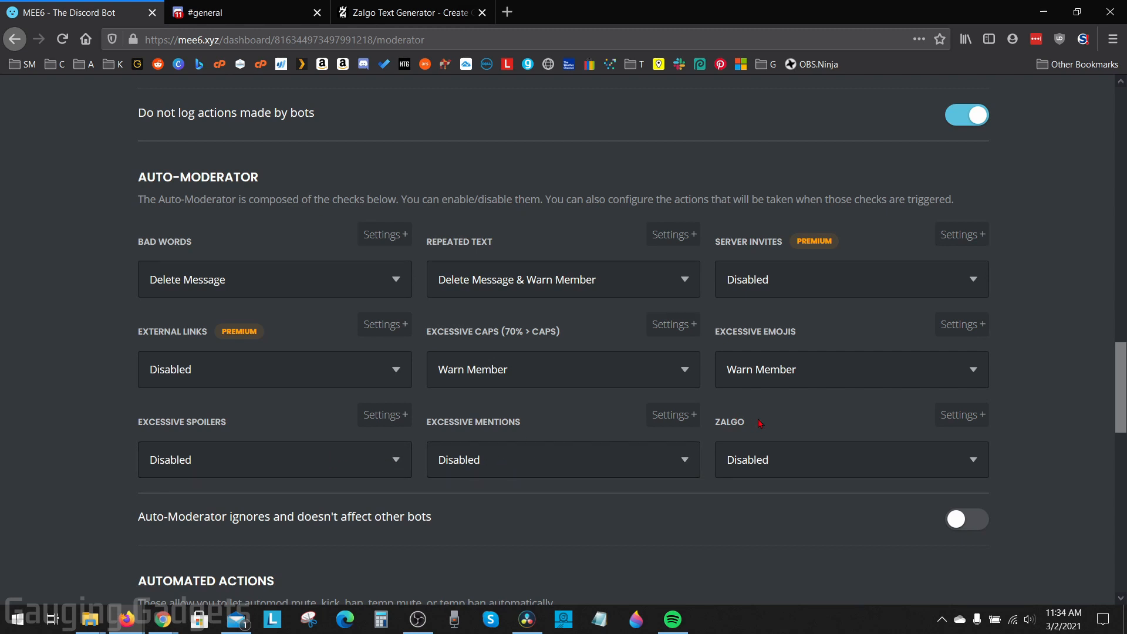
pyautogui.moveTo(825, 429)
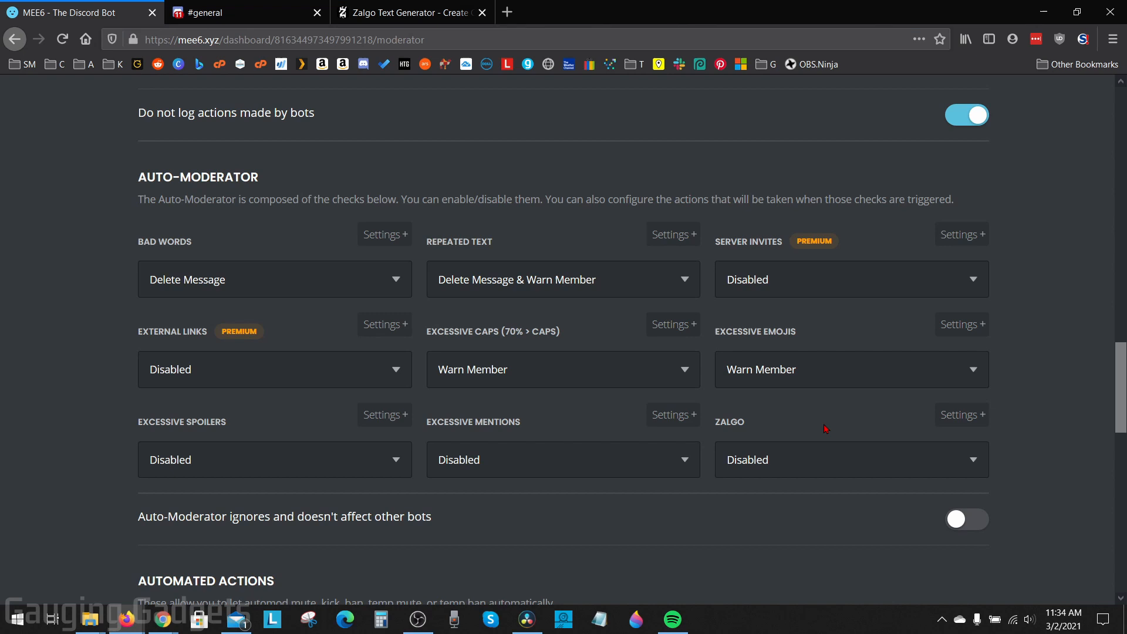
pyautogui.click(403, 12)
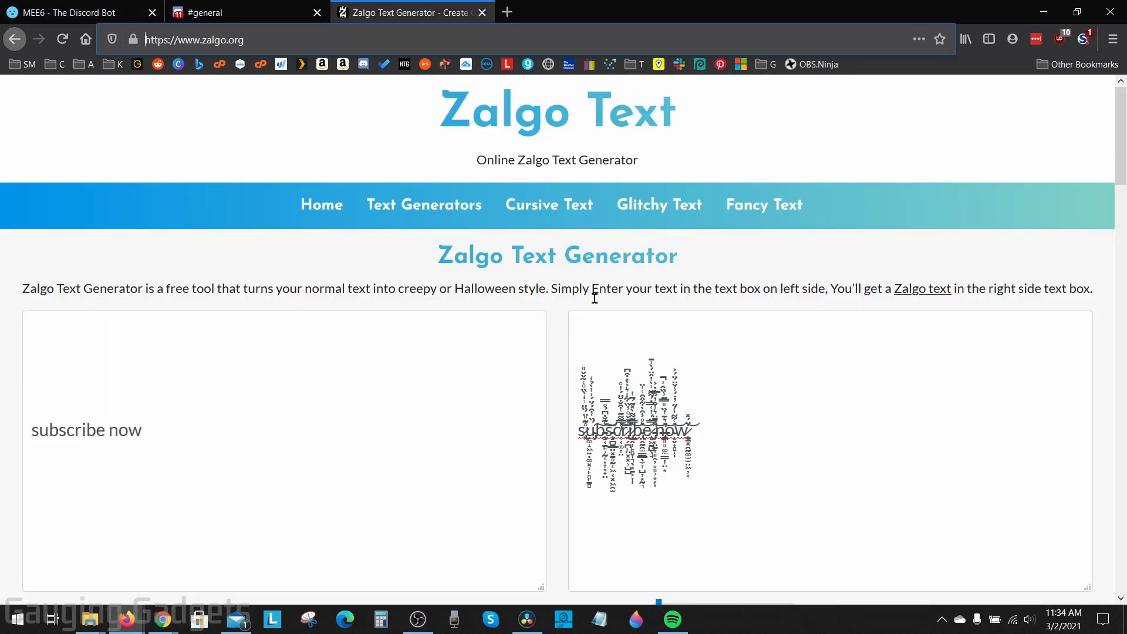
pyautogui.click(79, 12)
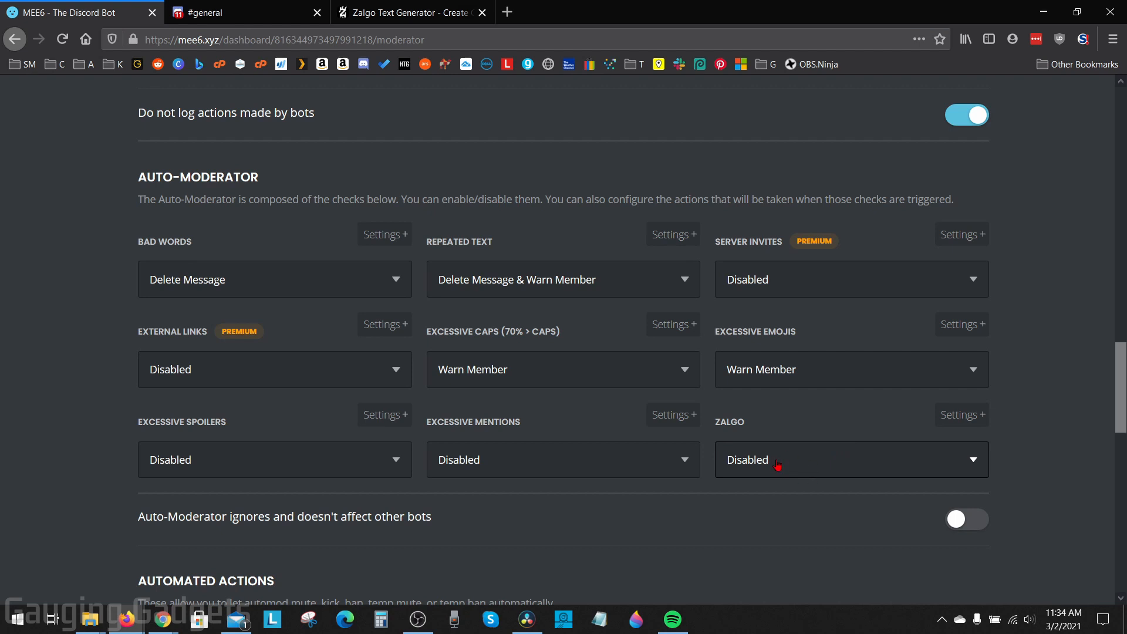
# - Set the Zalgo filter action to Delete Message
pyautogui.click(850, 460)
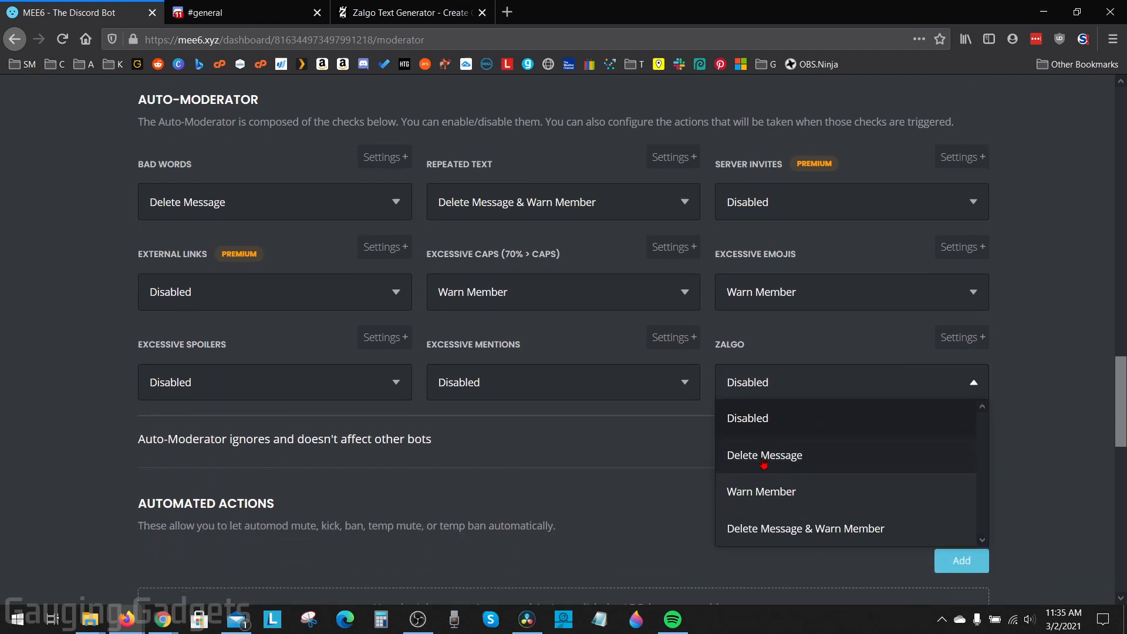
pyautogui.click(765, 454)
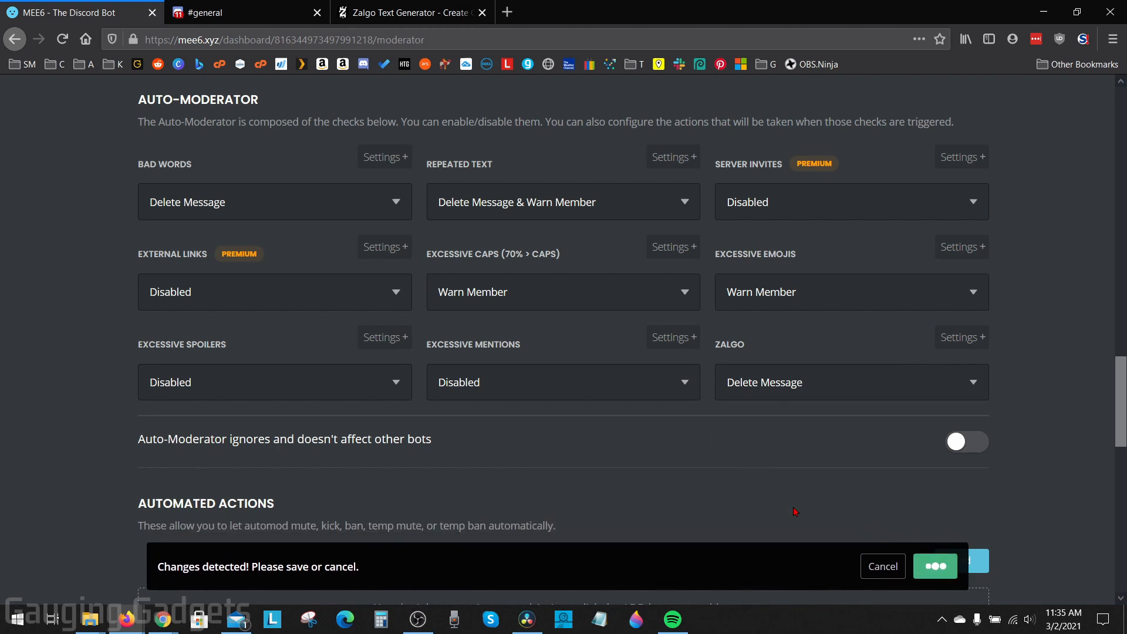
pyautogui.scroll(3)
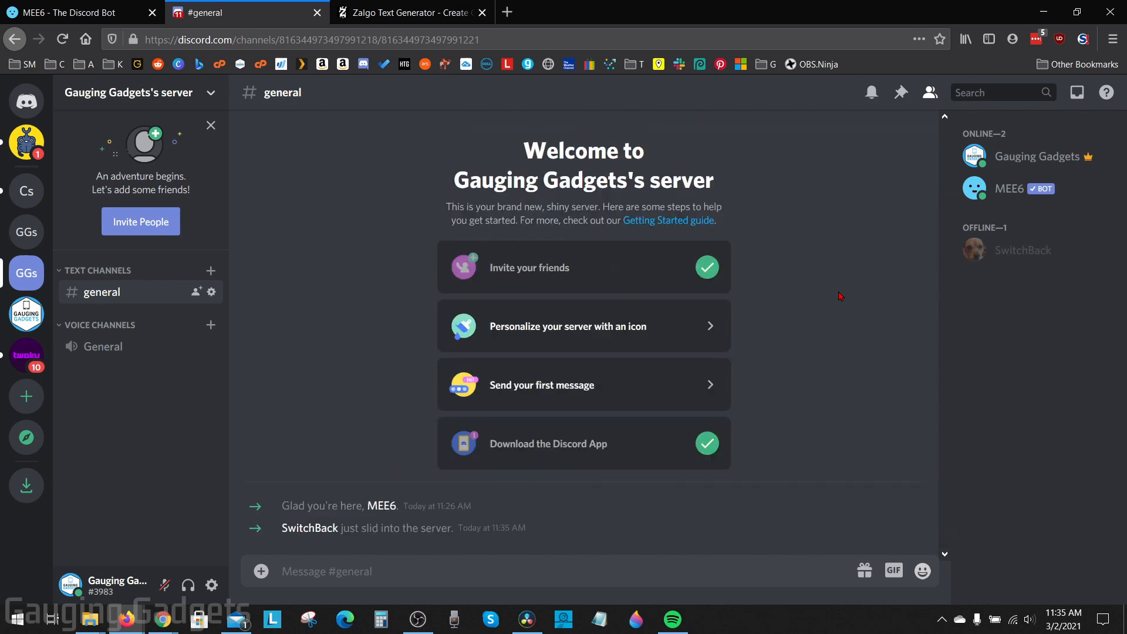
# - Switch between the MEE6 dashboard and Discord's #general to view MEE6's warnings to SwitchBack
pyautogui.click(71, 12)
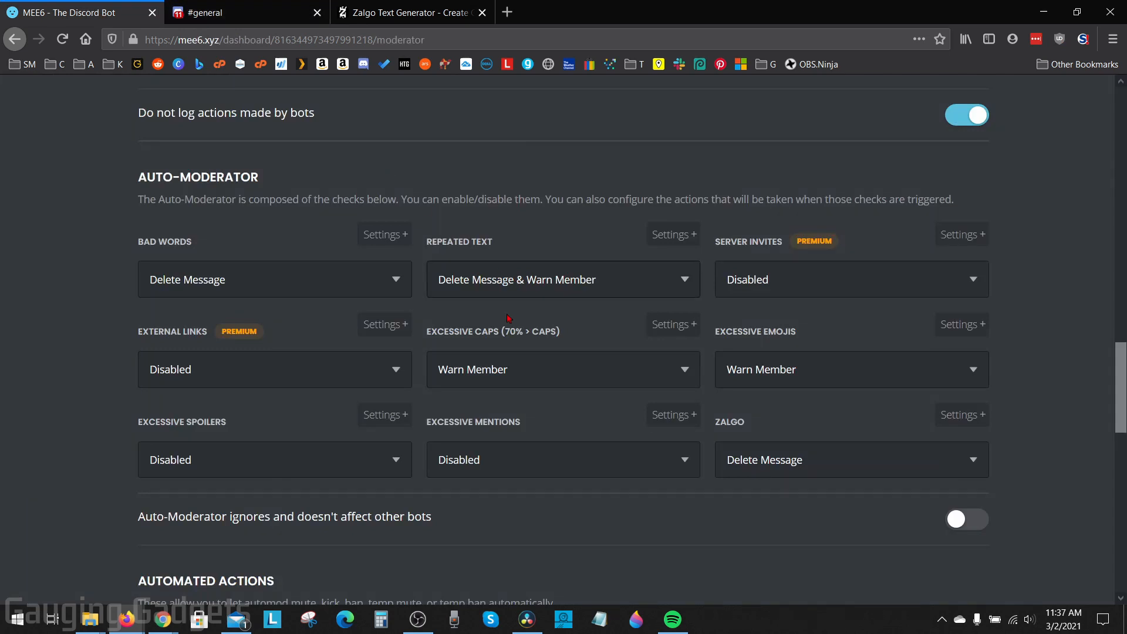
pyautogui.click(209, 12)
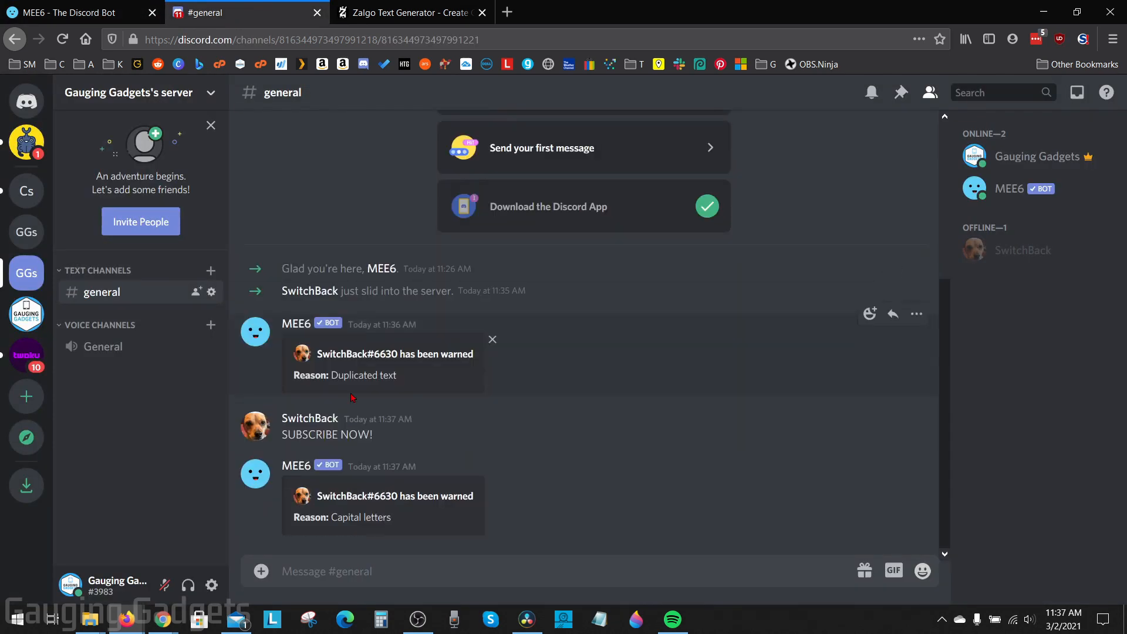
pyautogui.click(69, 12)
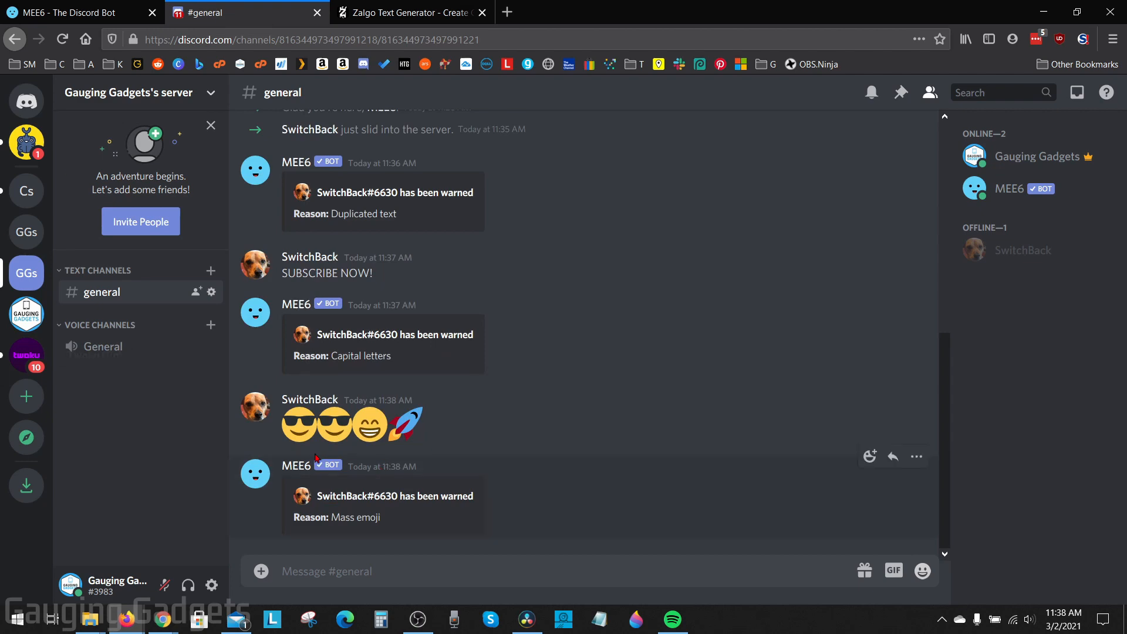
pyautogui.moveTo(524, 527)
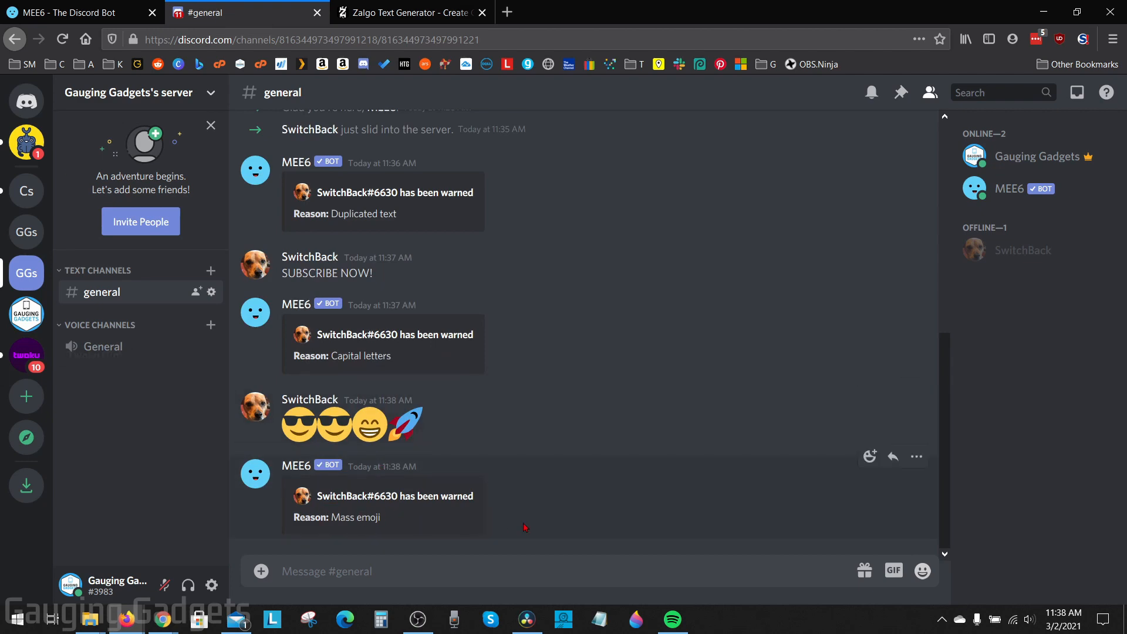